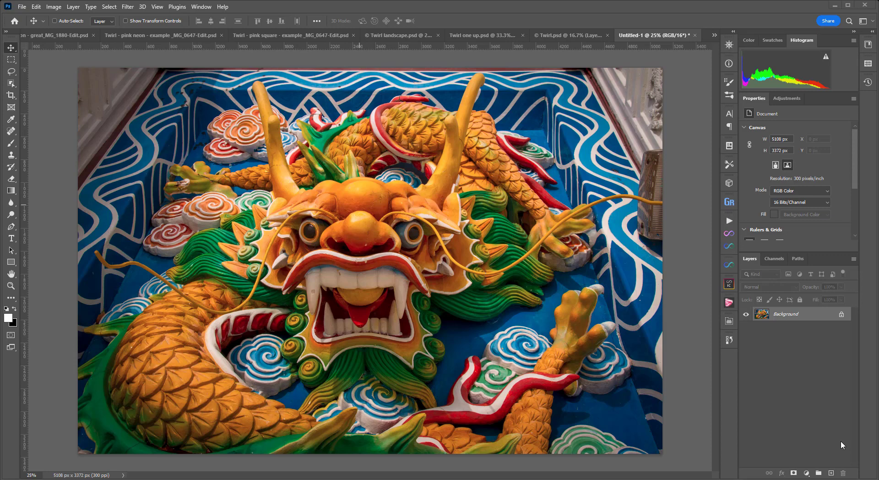
mouse_move(515, 321)
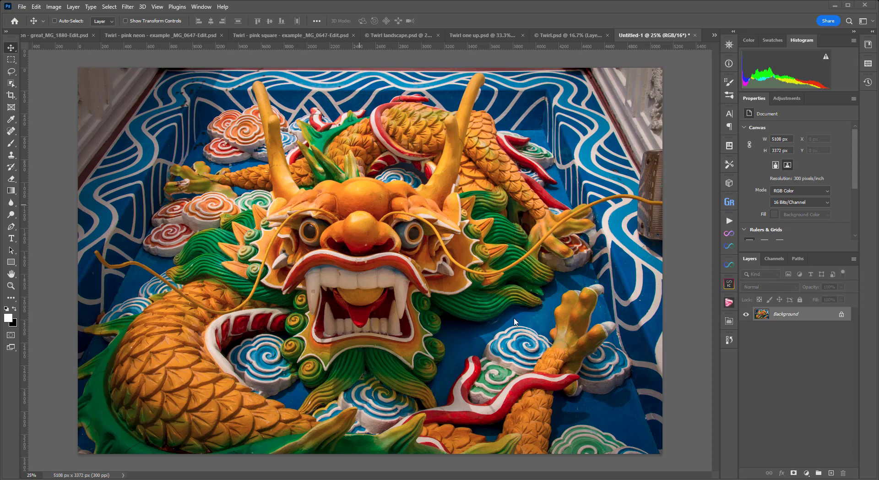
mouse_move(200, 3)
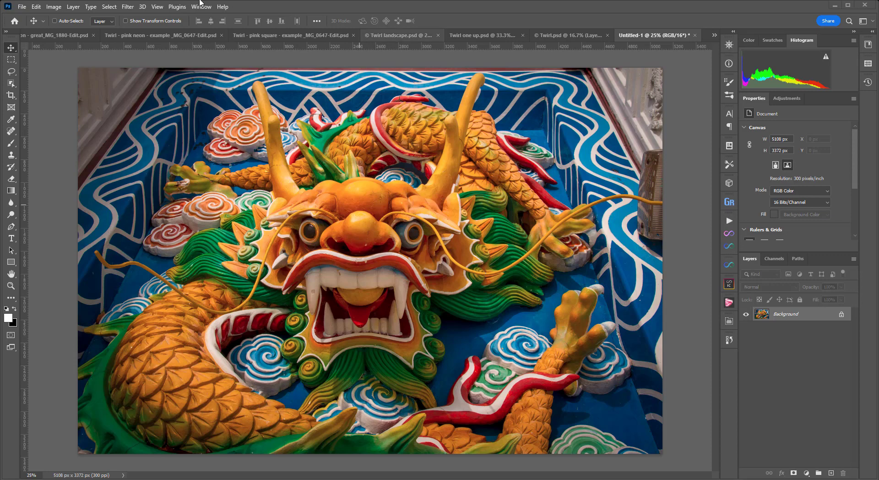
Browse the finished dragon twirl, pink neon and pink square twirl example documents
left_click(714, 34)
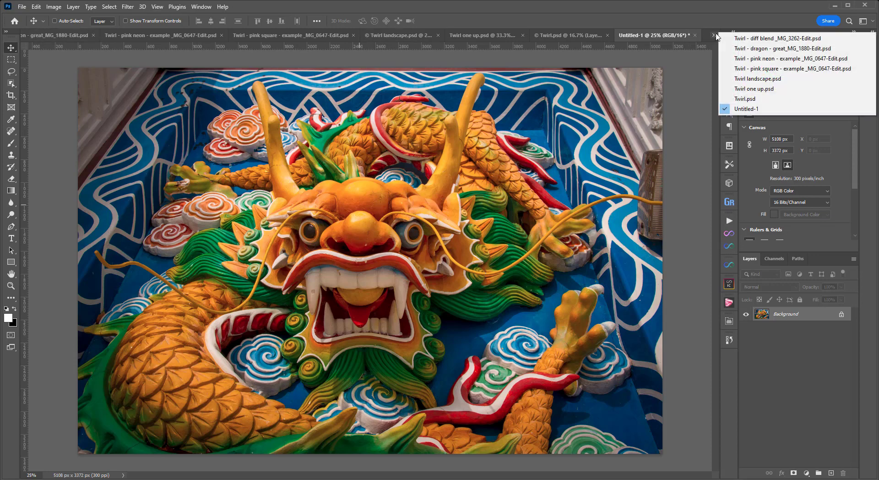
left_click(773, 48)
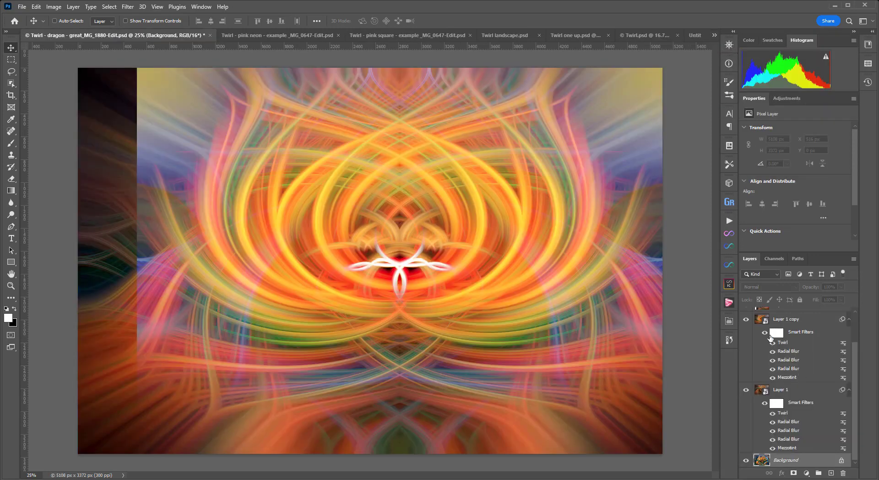
scroll("up", 3)
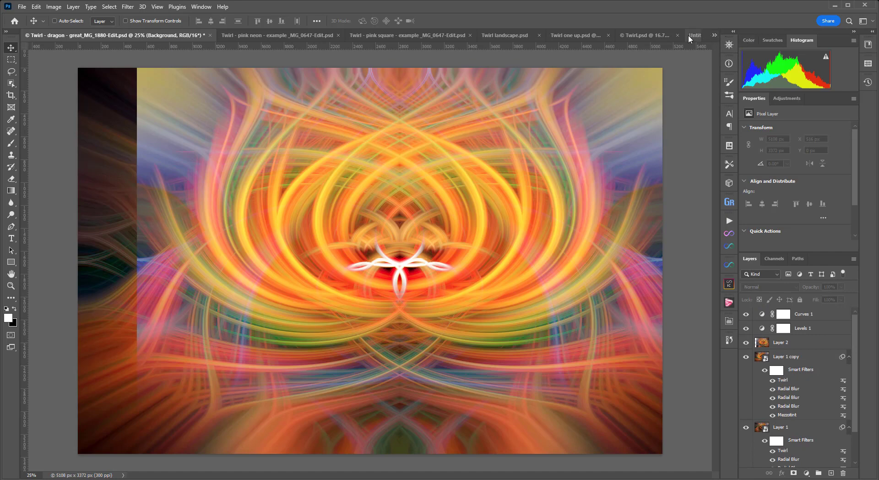
left_click(695, 34)
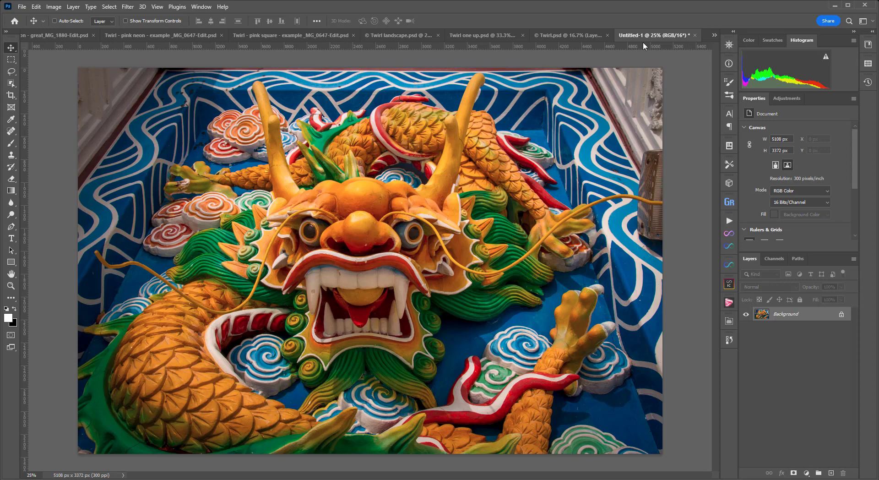
left_click(168, 35)
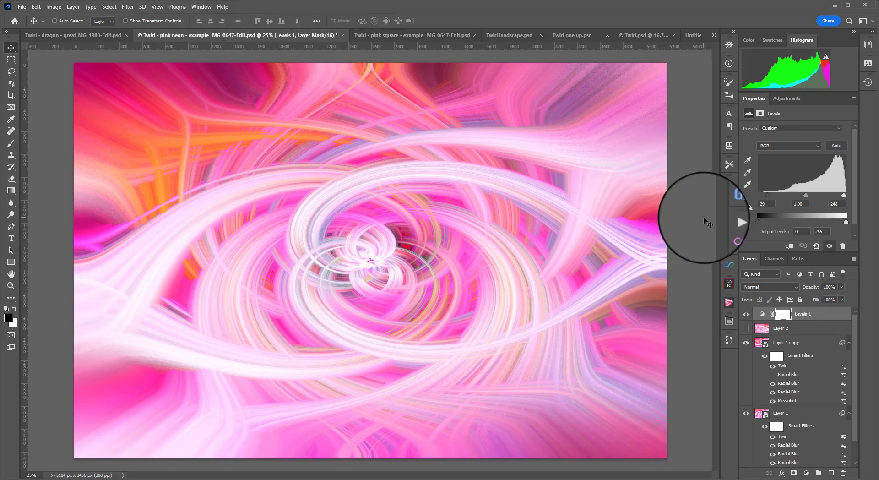
mouse_move(446, 50)
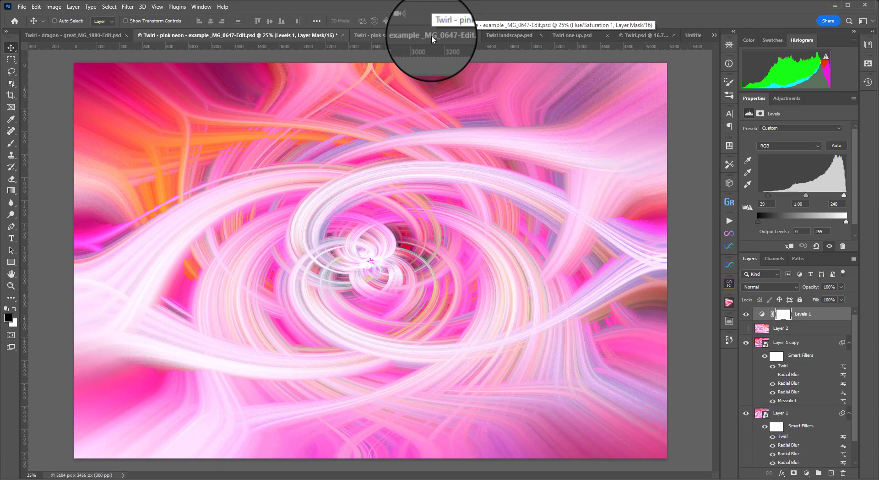
left_click(325, 35)
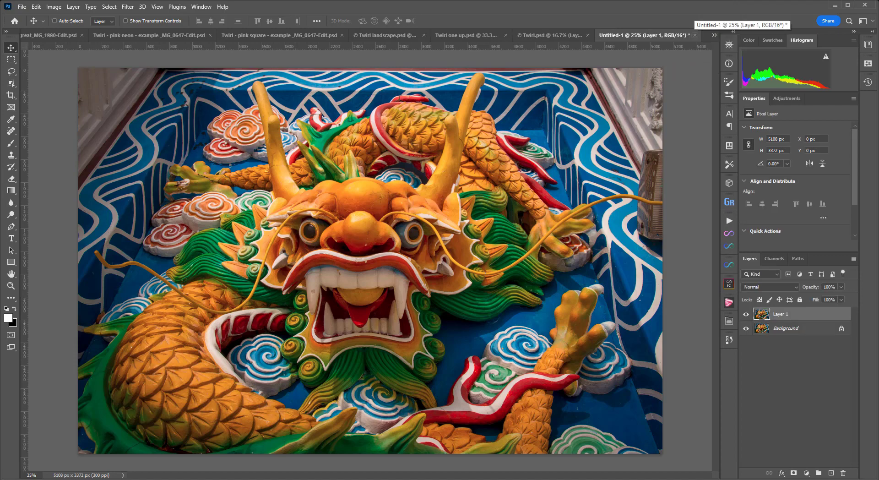
mouse_move(793, 314)
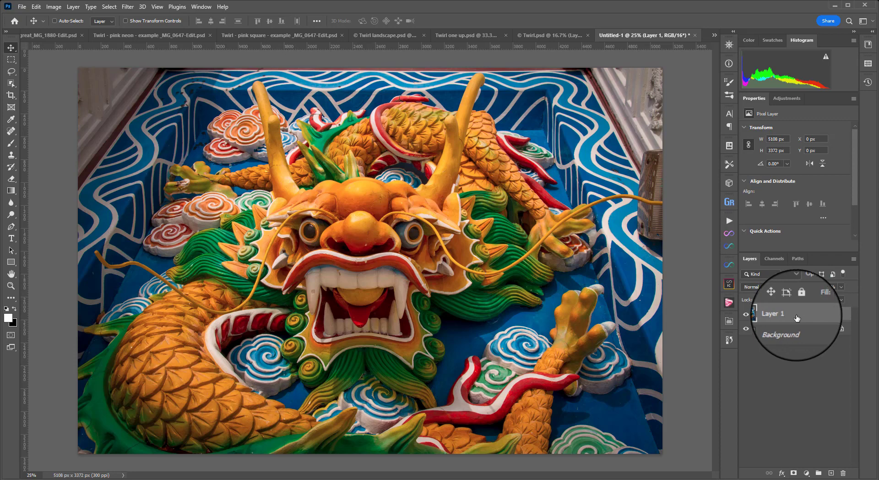
Convert Layer 1 to a smart object from its layer context menu
right_click(773, 313)
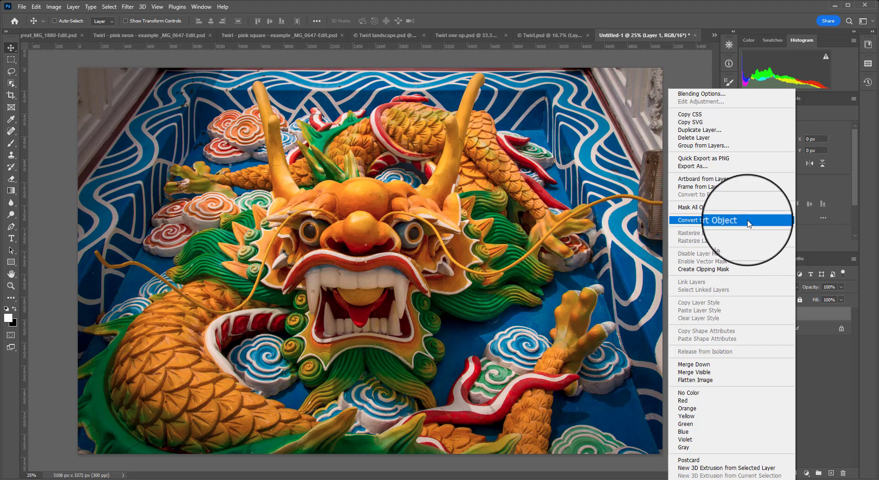
left_click(707, 219)
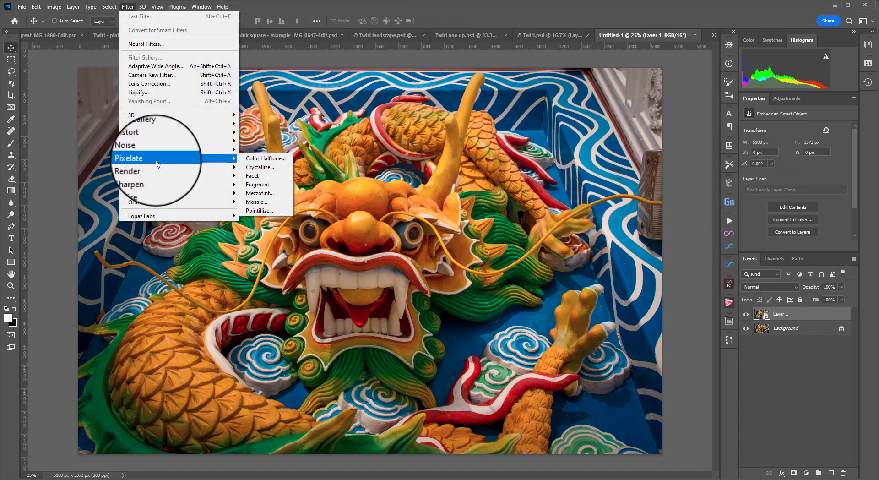
Apply Mezzotint with the Long Strokes type to Layer 1
left_click(260, 193)
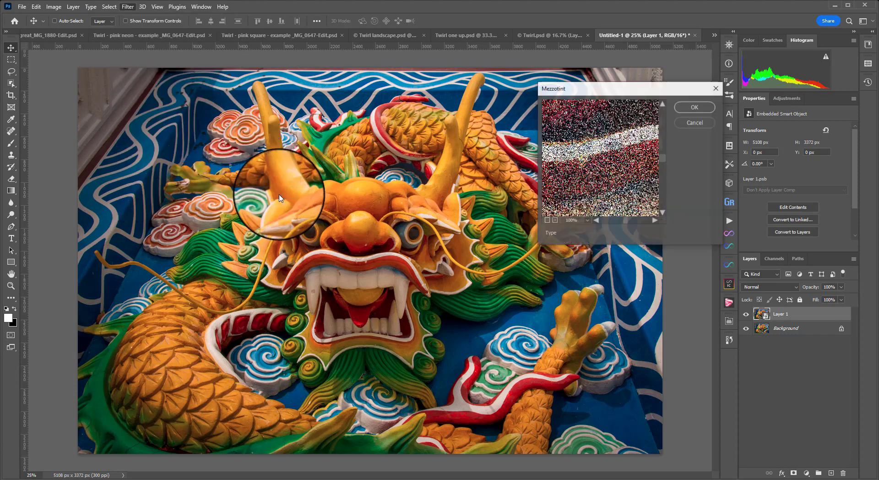
left_click(605, 233)
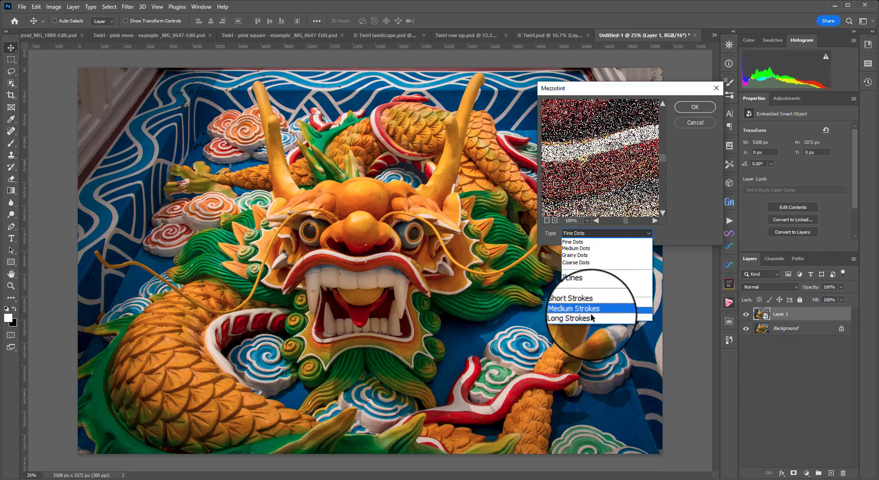
left_click(577, 318)
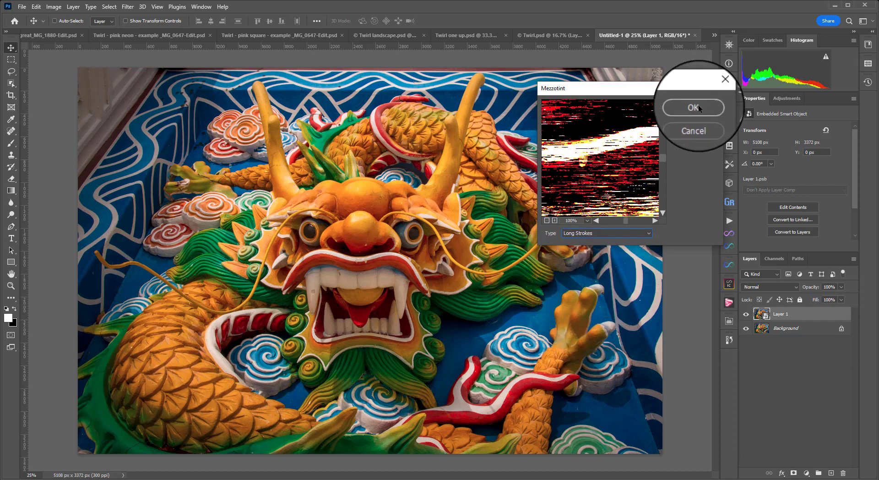
left_click(693, 107)
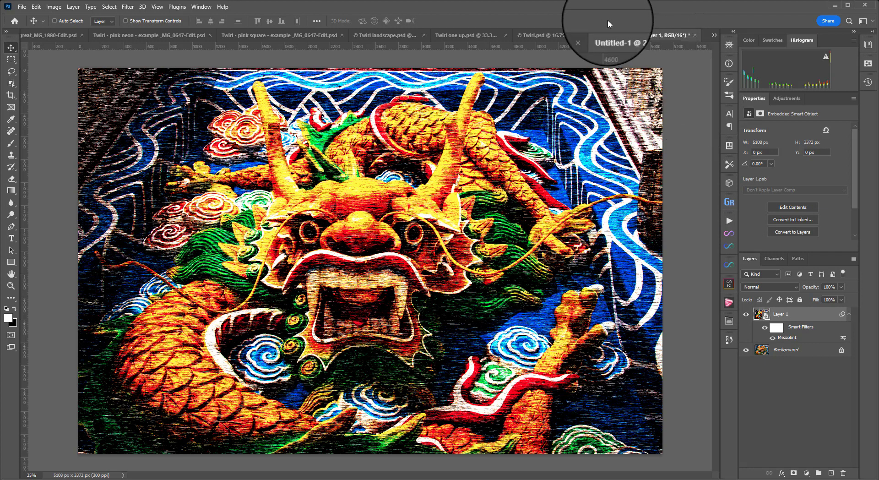
Apply a zoom Radial Blur in Draft quality to Layer 1
left_click(127, 6)
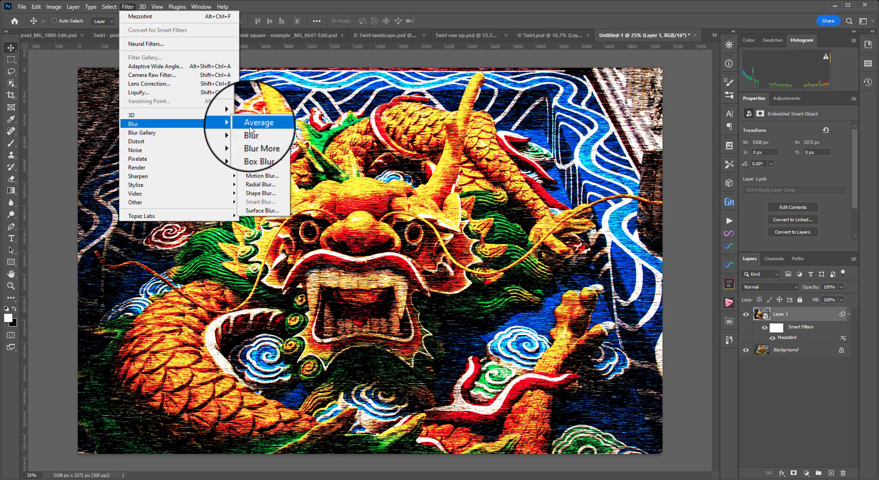
left_click(261, 185)
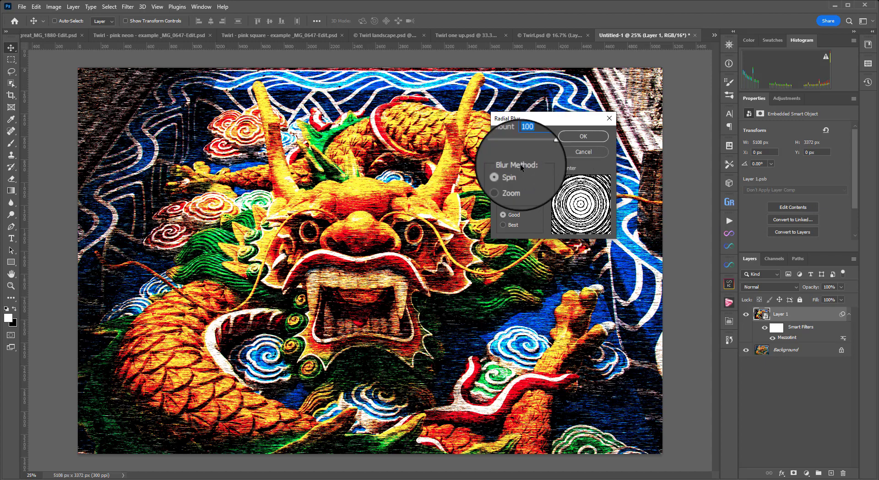
left_click(503, 193)
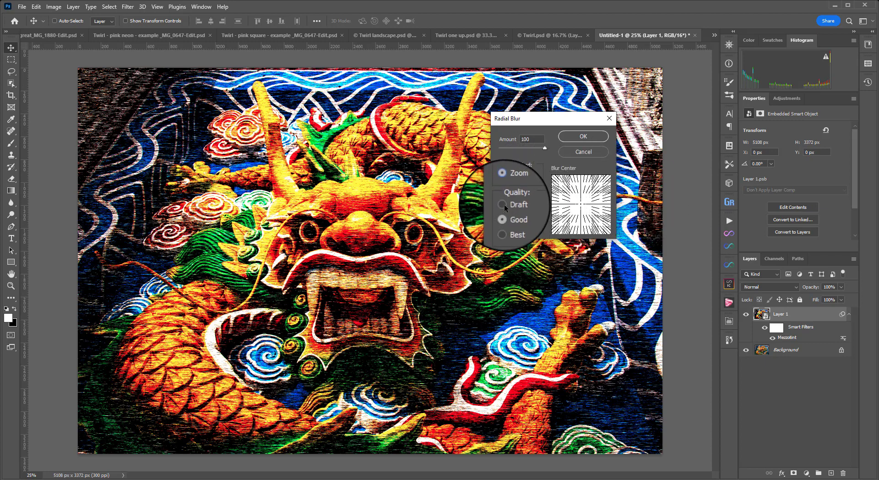
left_click(503, 204)
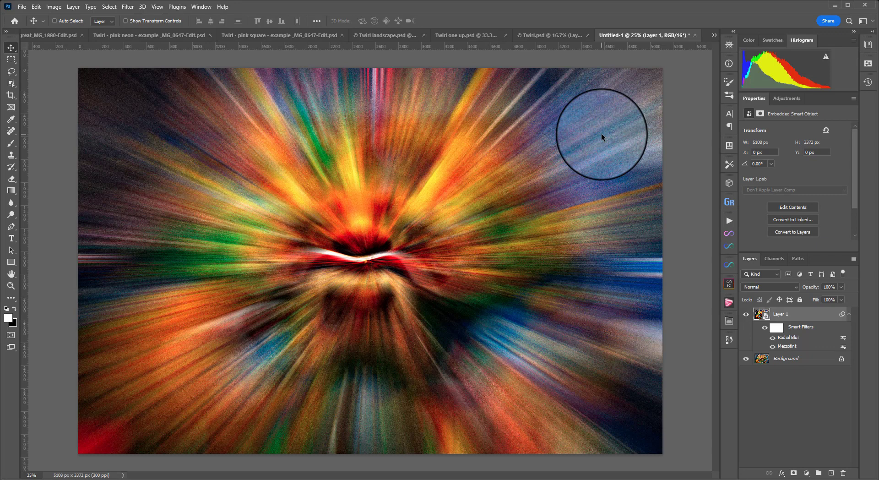
Add a second and a third zoom Radial Blur, the last in Best quality
left_click(125, 6)
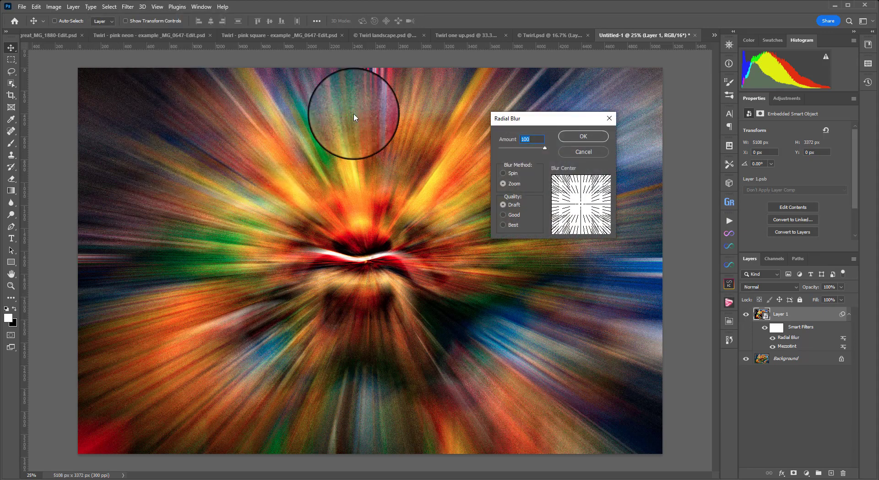
mouse_move(564, 128)
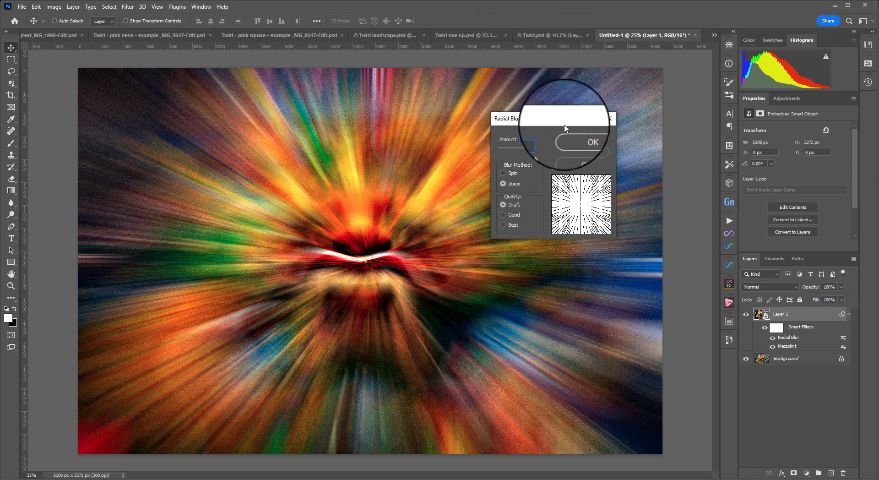
left_click(592, 141)
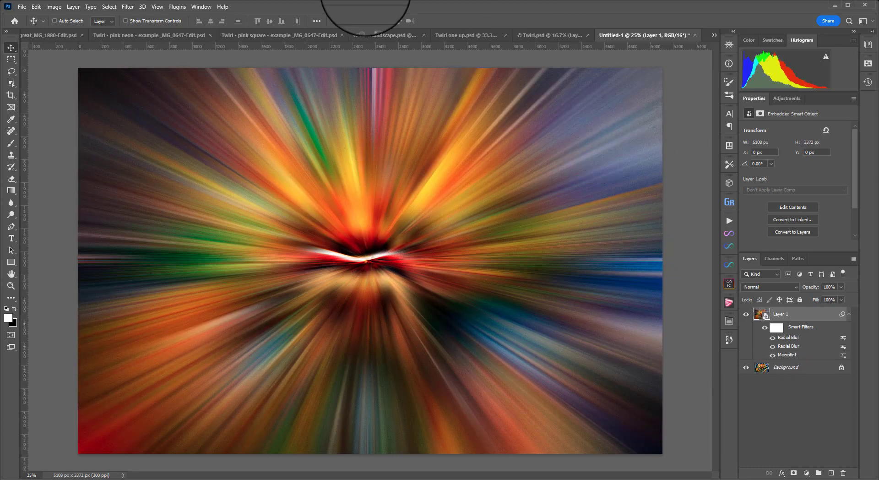
left_click(128, 6)
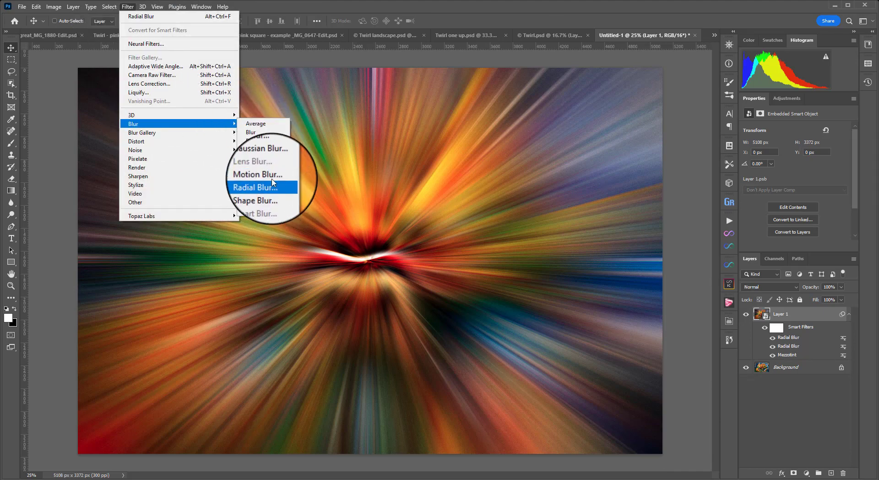
left_click(256, 187)
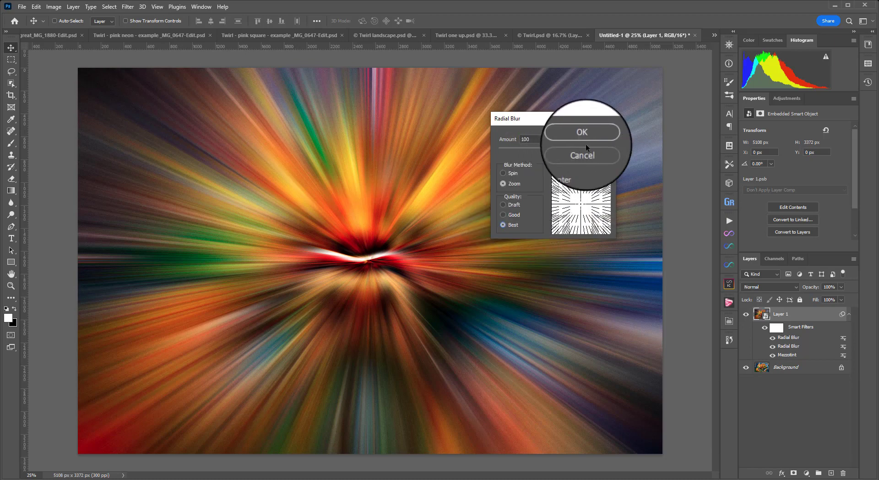
left_click(581, 131)
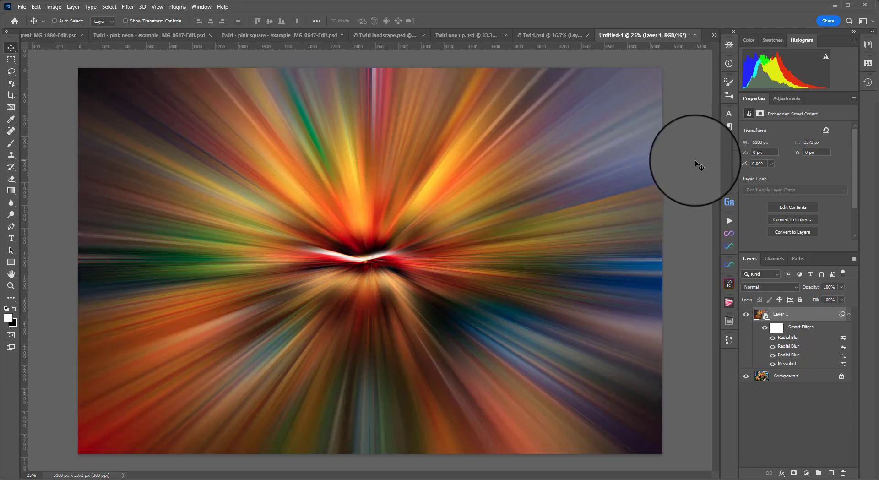
Apply a Twirl filter with a 216° angle to Layer 1
left_click(127, 6)
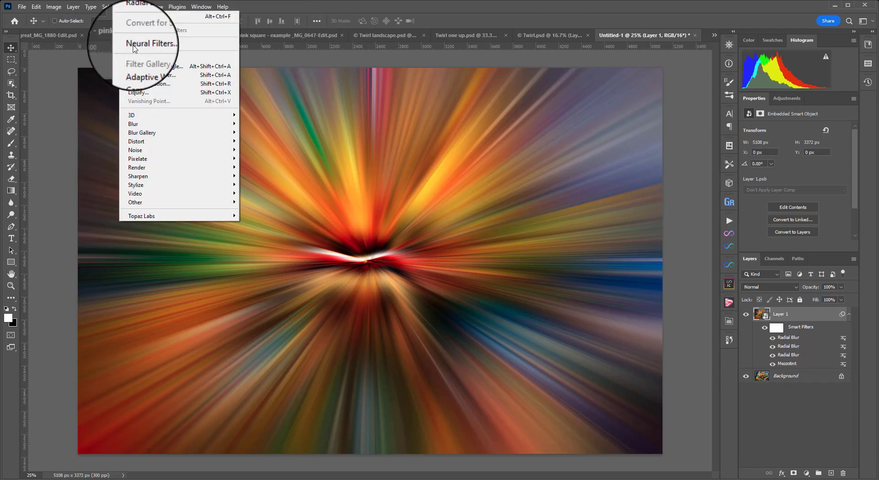
mouse_move(136, 141)
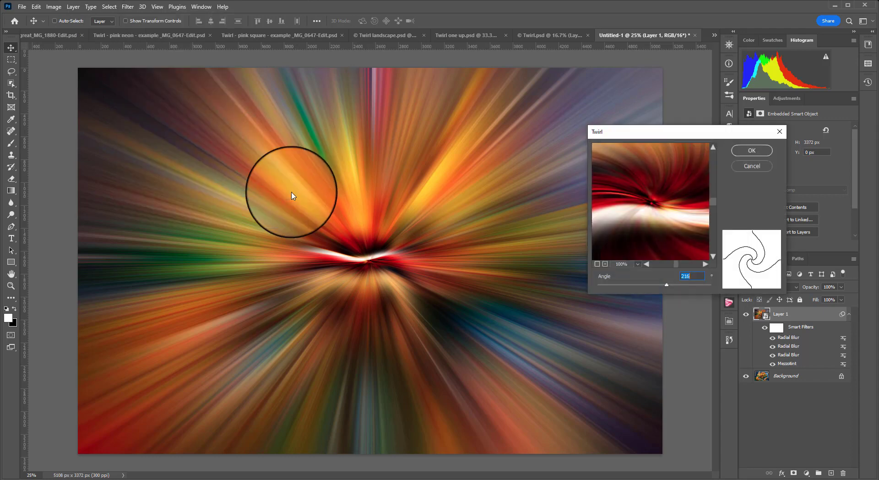
mouse_move(649, 275)
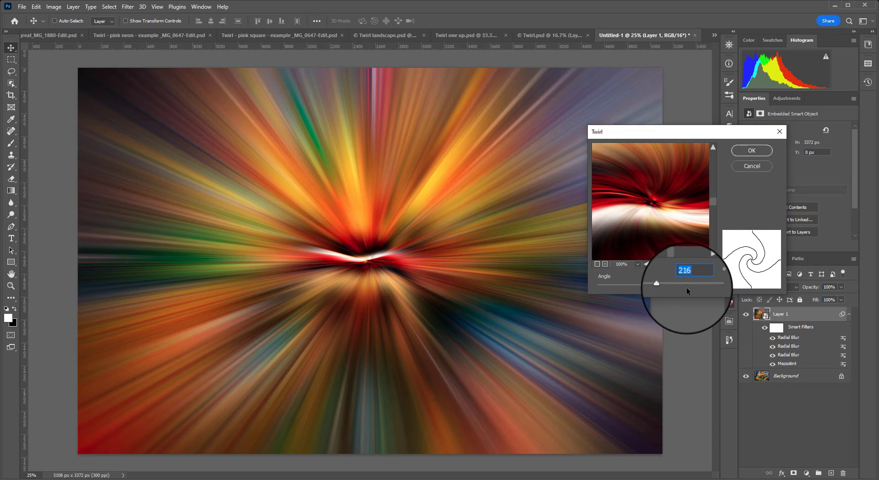
left_click(750, 150)
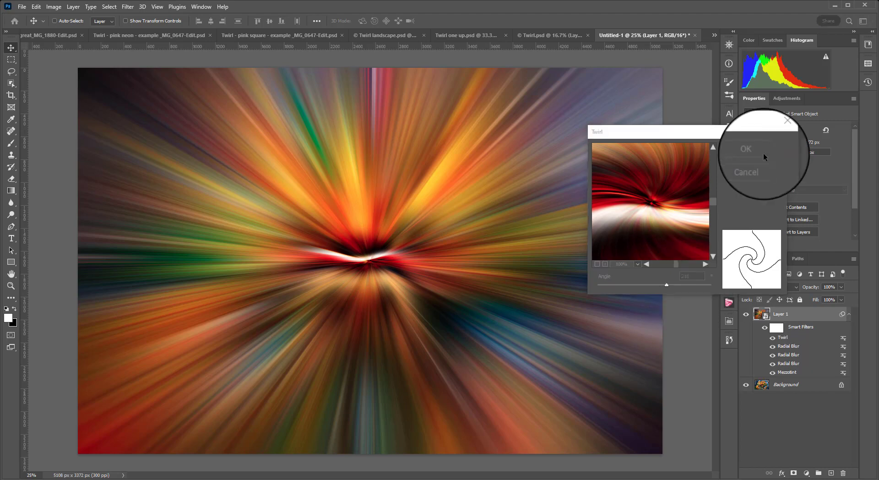
left_click(745, 148)
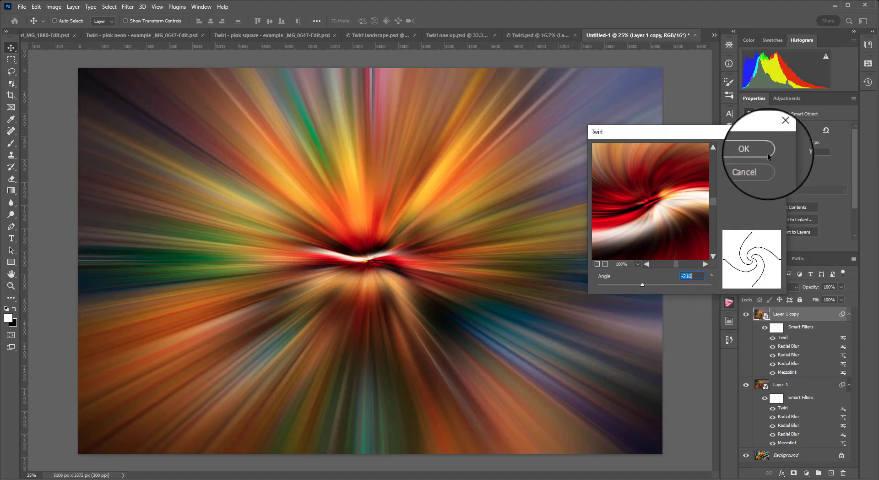
Apply a −216° Twirl to Layer 1 copy
left_click(742, 148)
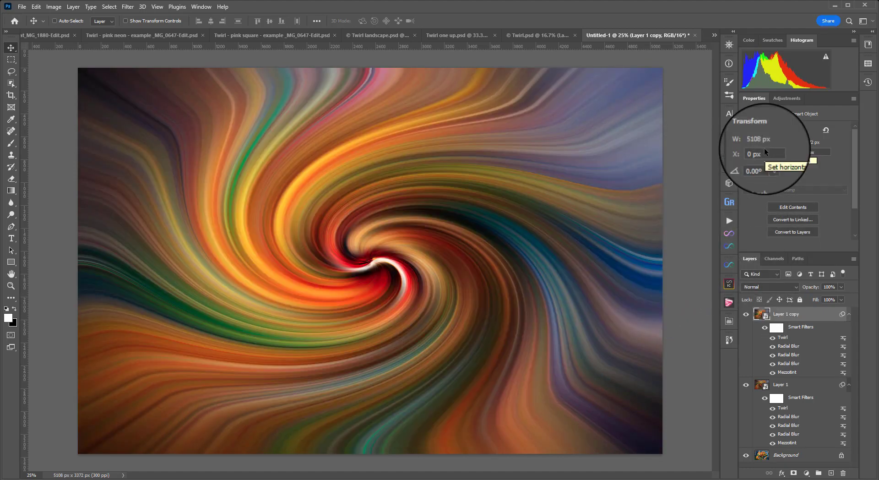
mouse_move(571, 343)
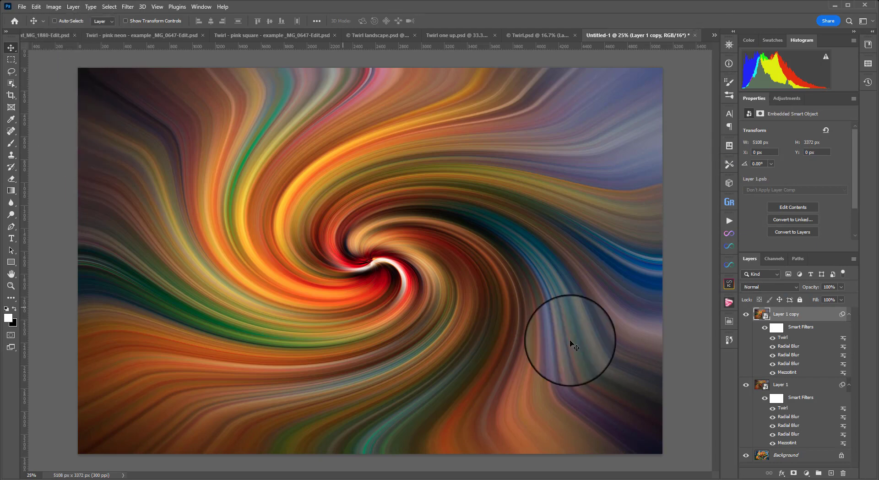
mouse_move(746, 383)
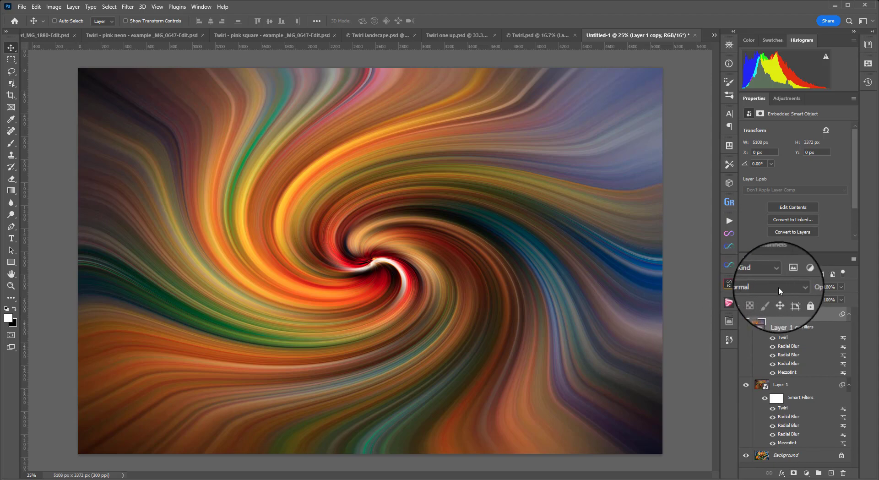
Preview Dissolve, Screen, Hard Light, Divide and other blends on the copy, settling on Lighten
left_click(768, 286)
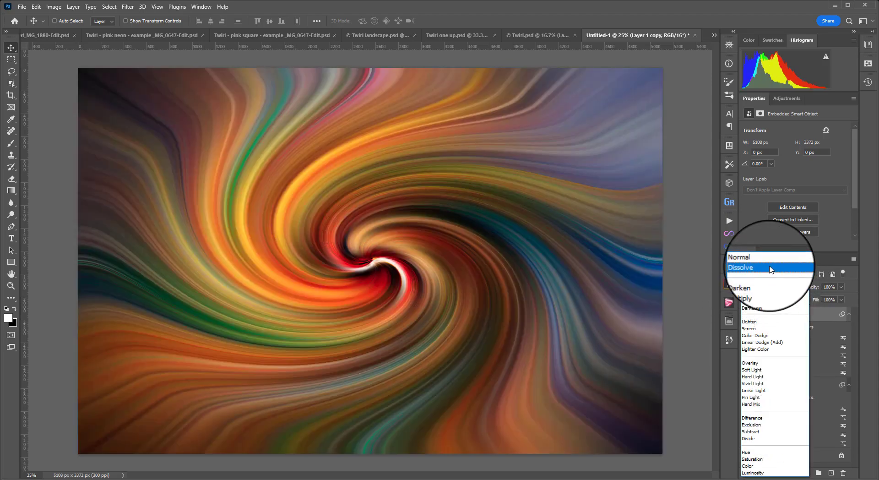
left_click(742, 287)
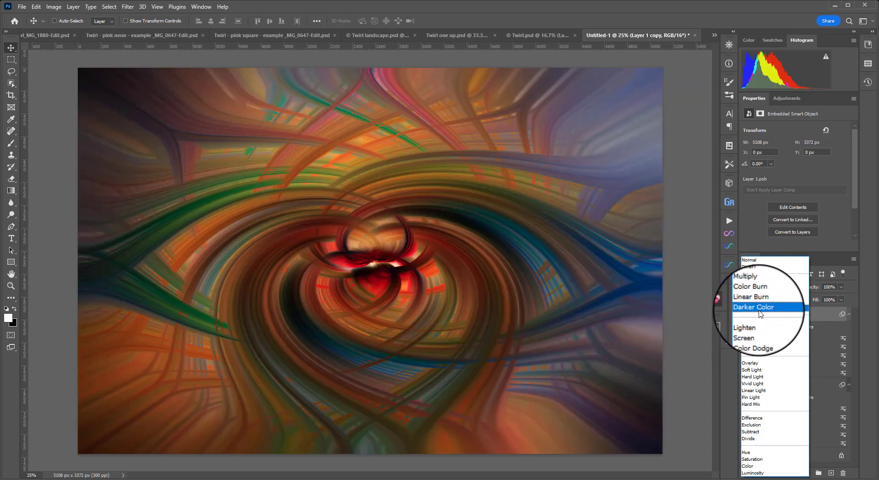
left_click(745, 329)
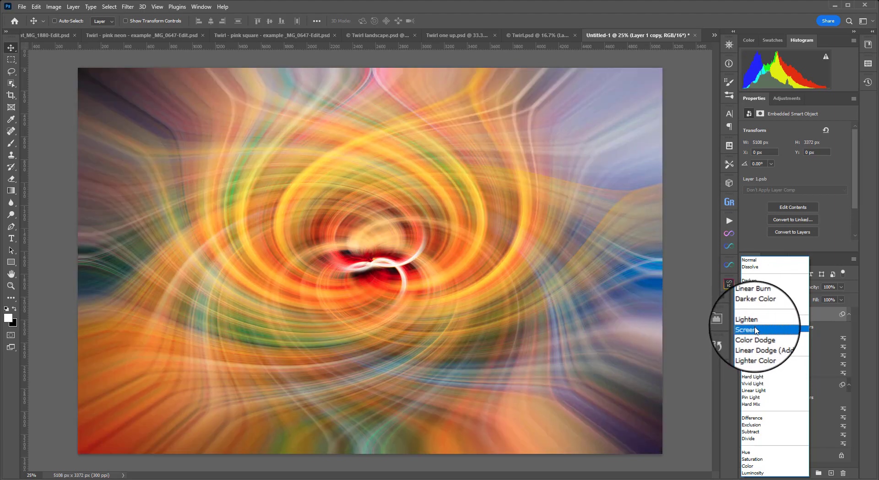
left_click(764, 343)
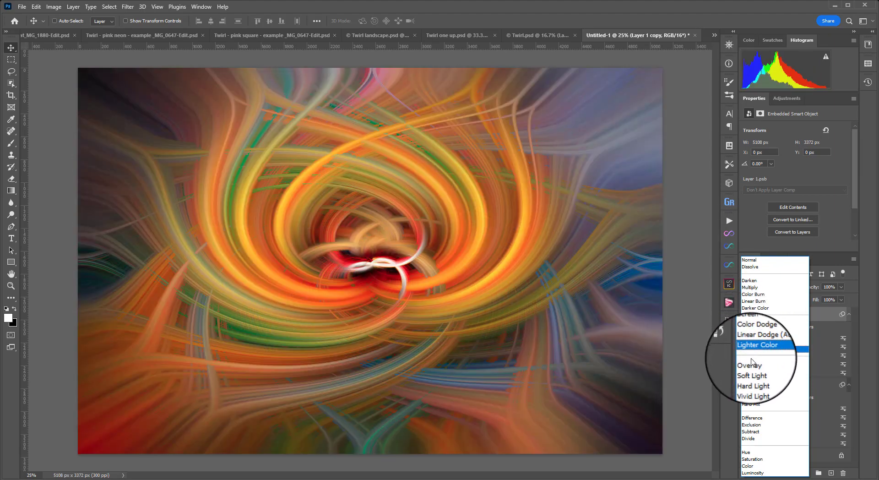
left_click(753, 375)
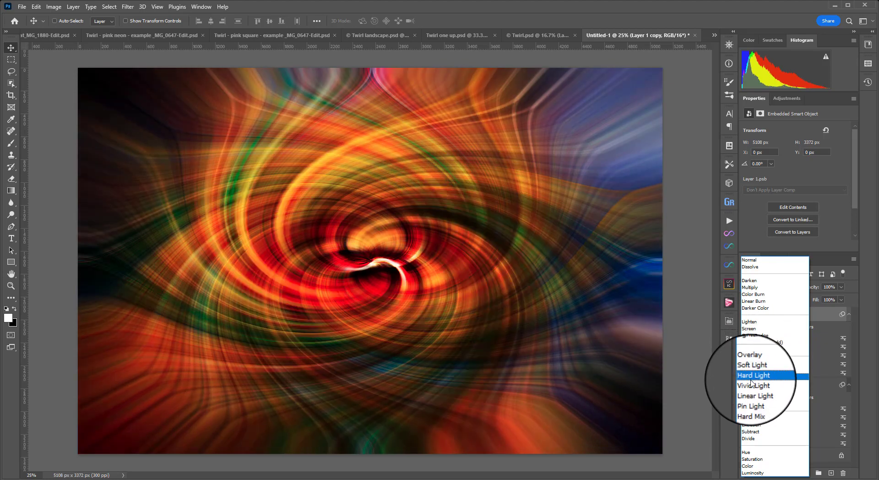
left_click(755, 390)
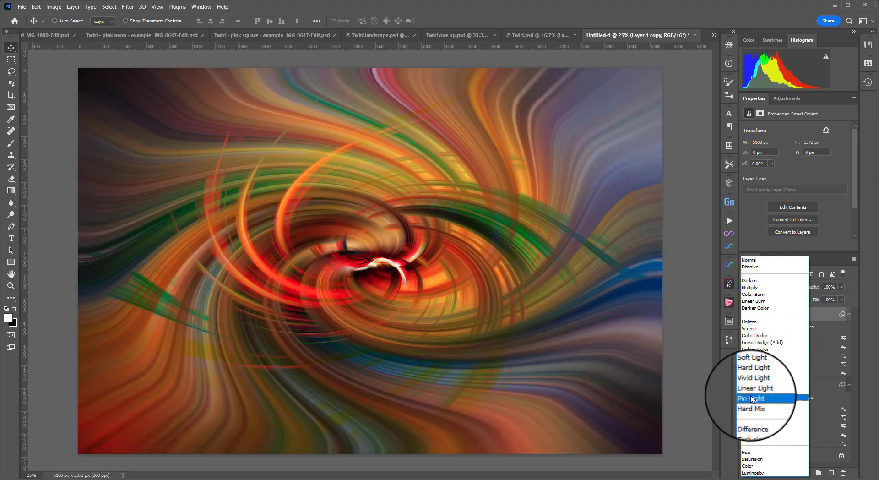
left_click(751, 405)
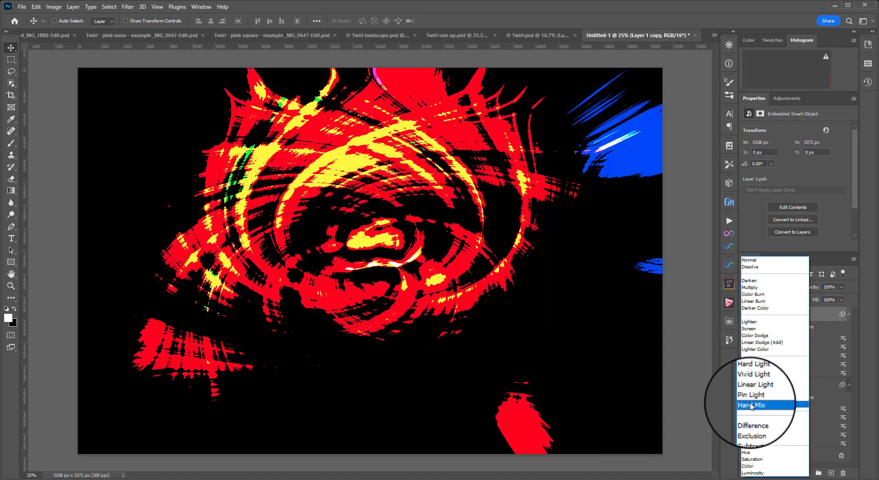
left_click(749, 438)
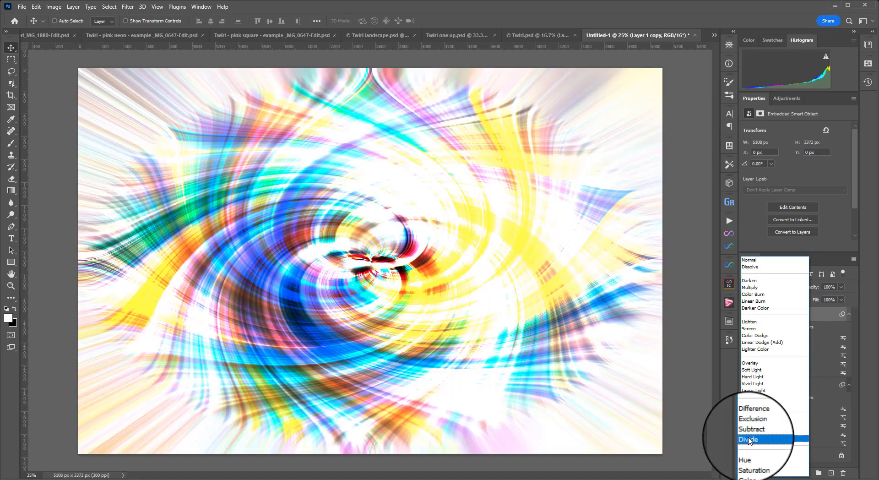
left_click(743, 321)
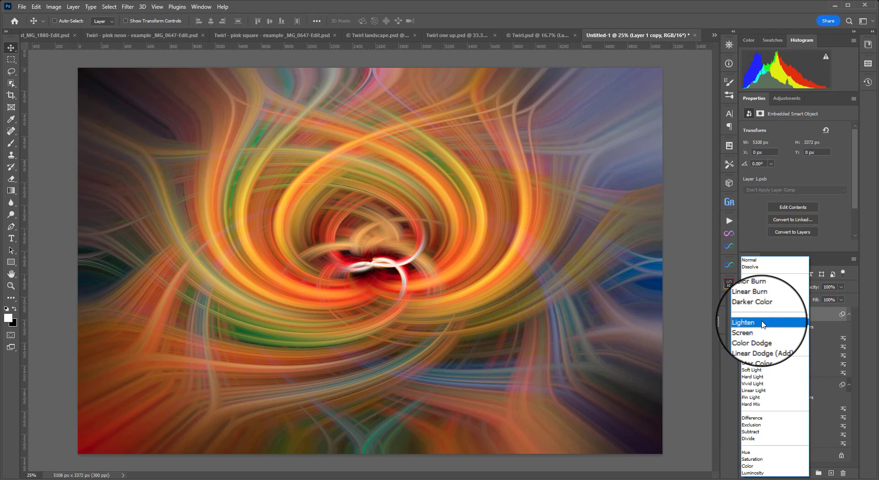
left_click(742, 322)
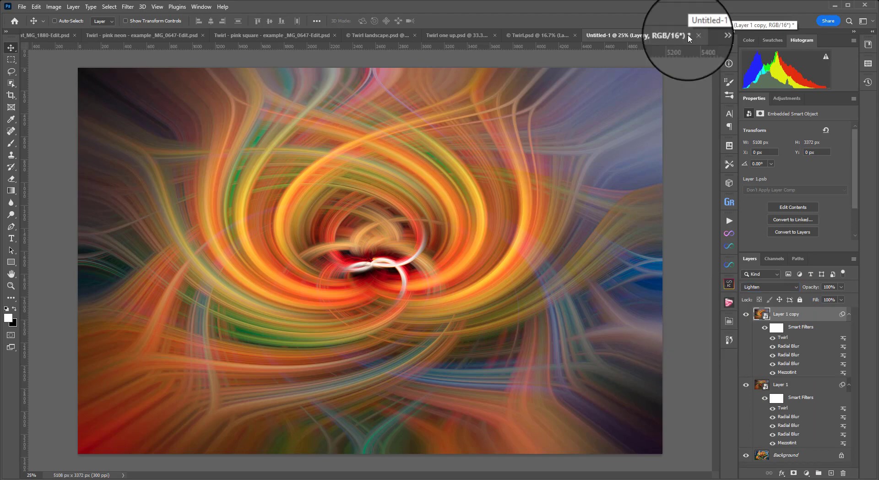
mouse_move(688, 38)
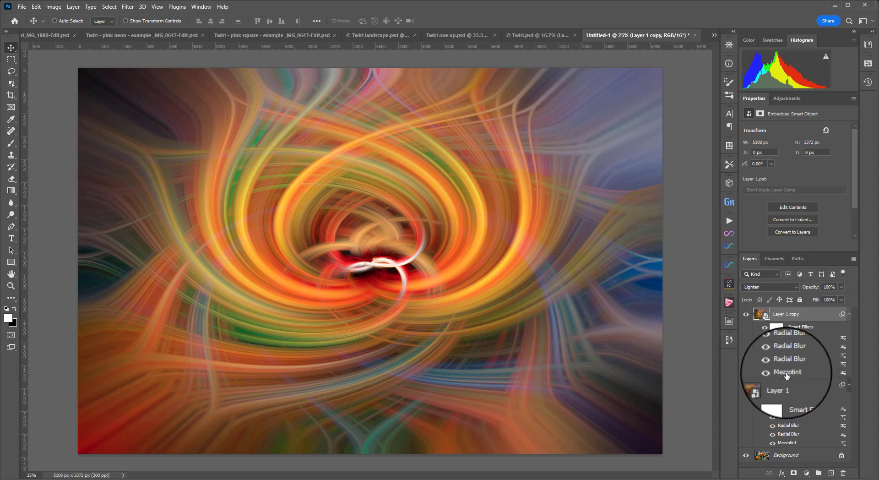
mouse_move(786, 376)
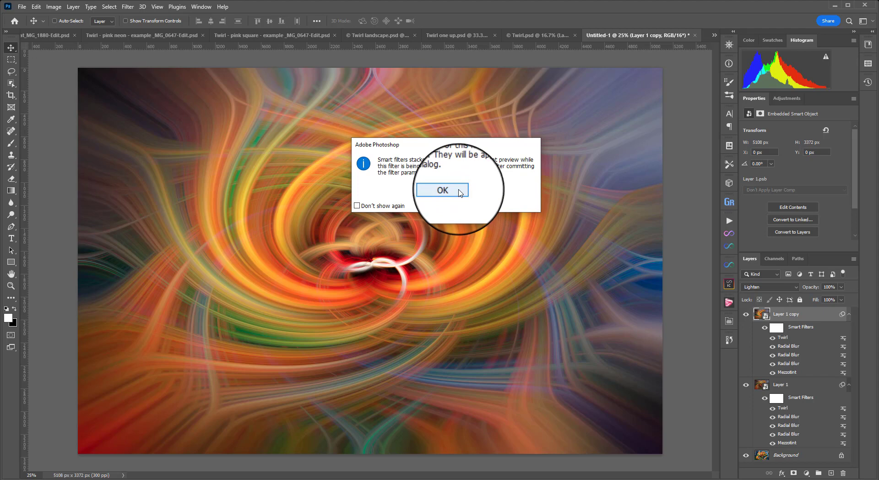
Switch the copy's Mezzotint to Coarse Dots, compare before and after, and hide one Radial Blur
left_click(441, 190)
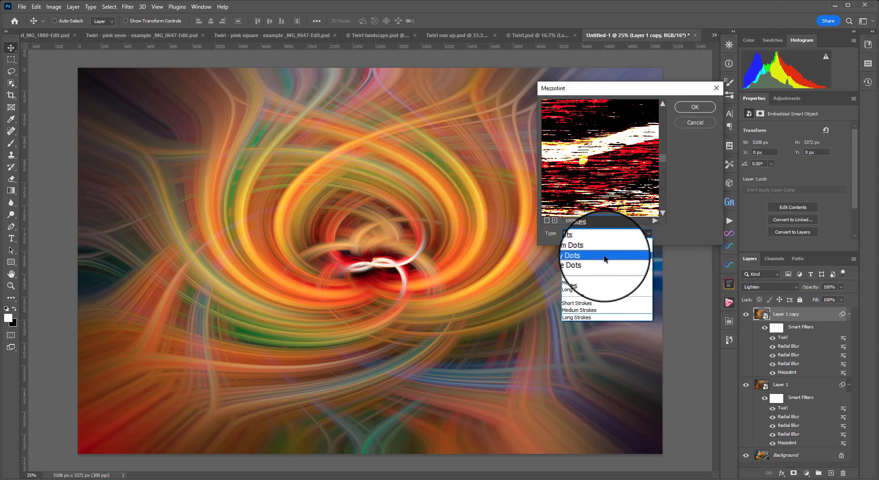
left_click(571, 255)
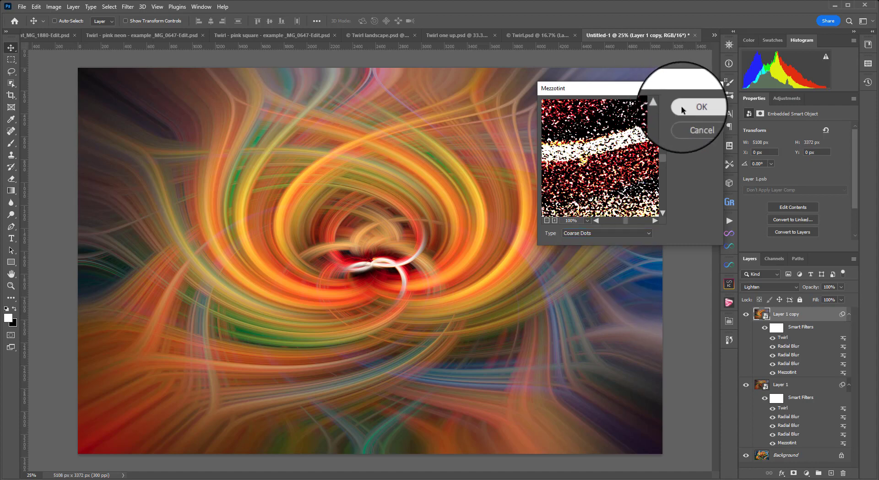
left_click(701, 107)
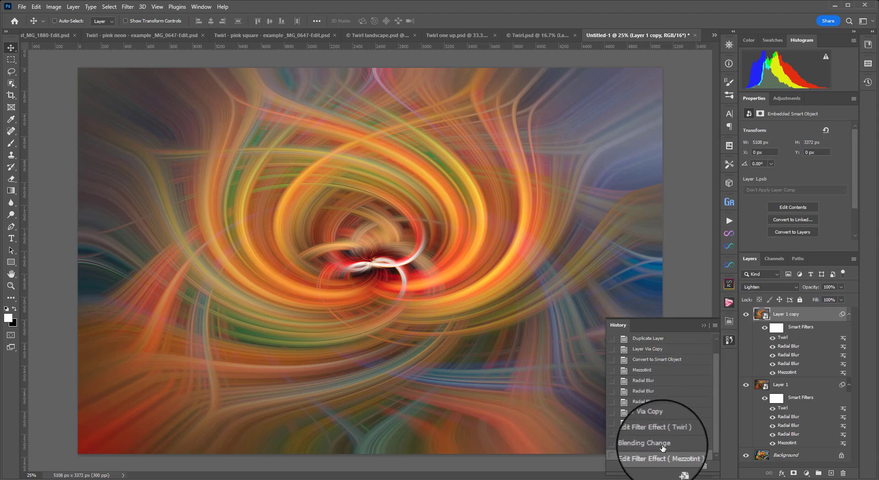
left_click(644, 442)
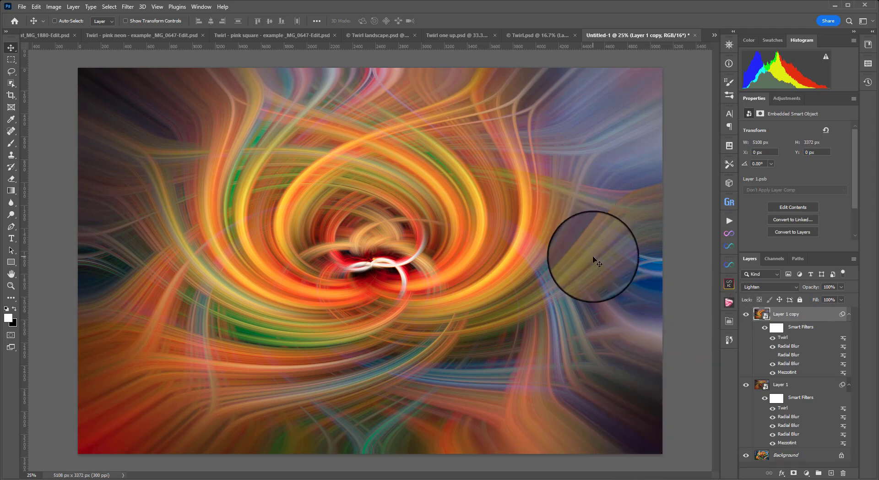
left_click(773, 337)
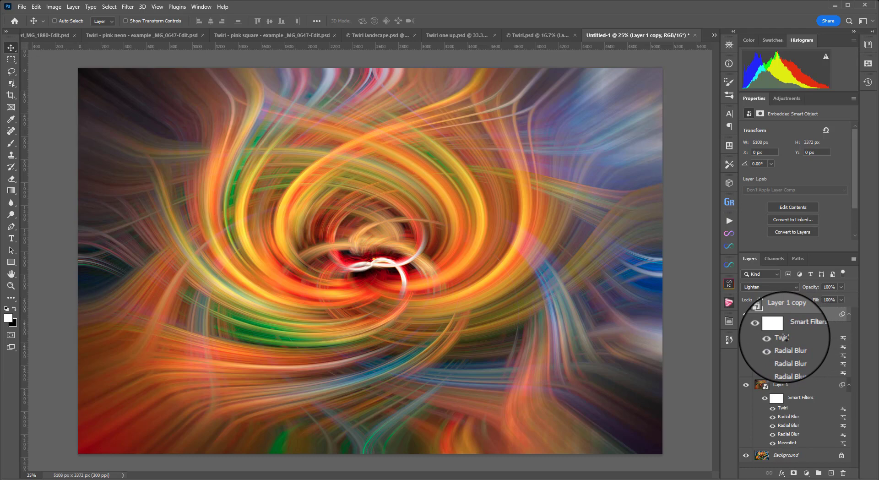
double_click(782, 336)
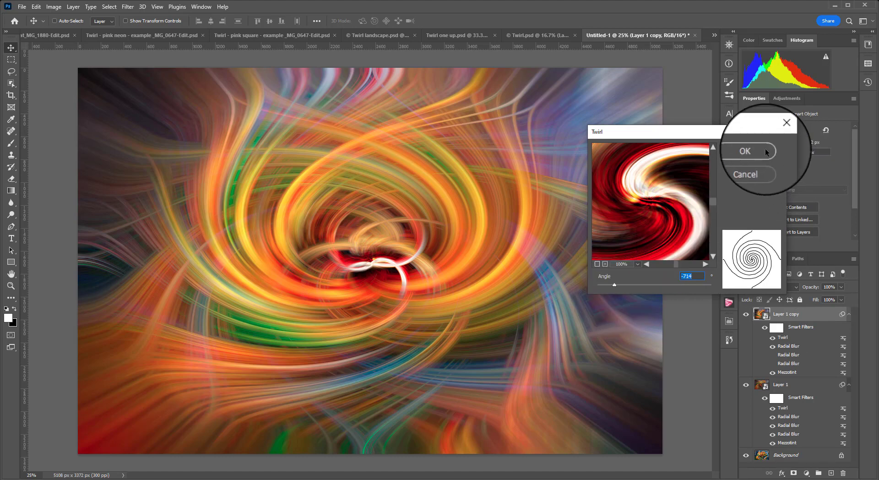
left_click(744, 151)
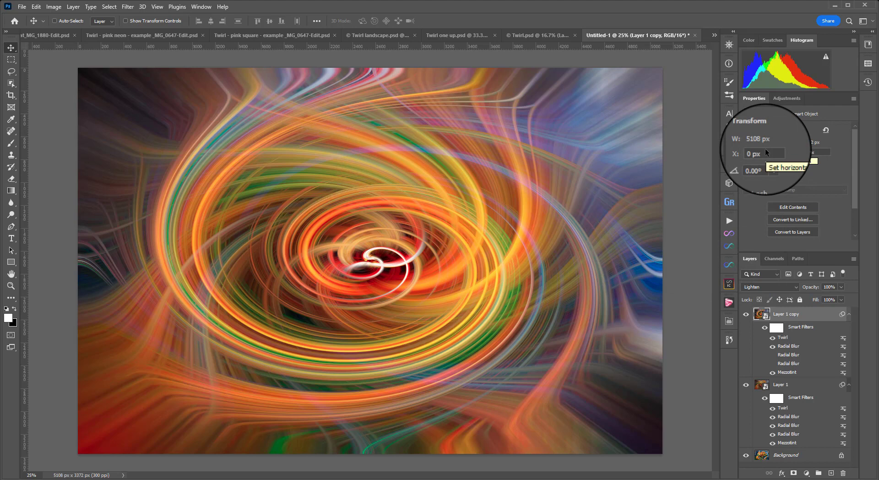
mouse_move(766, 153)
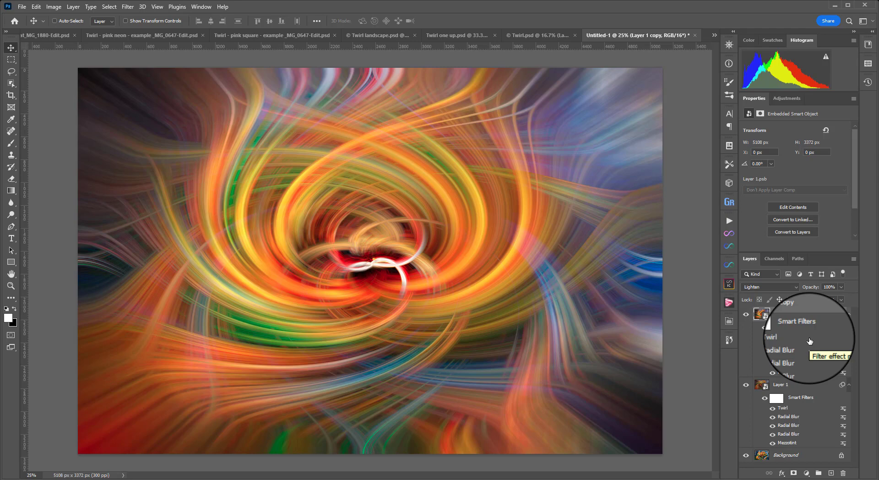
mouse_move(809, 340)
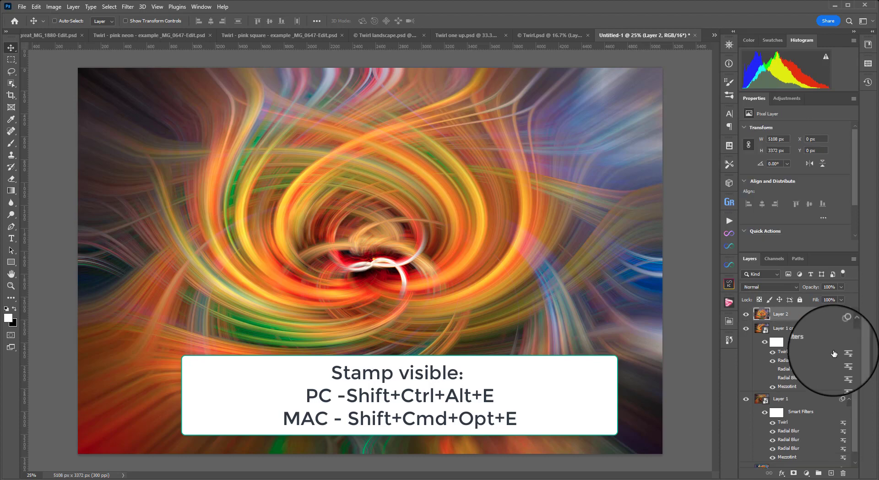
Stamp all visible layers into Layer 2 and flip it horizontally
key("shift+ctrl+alt+e")
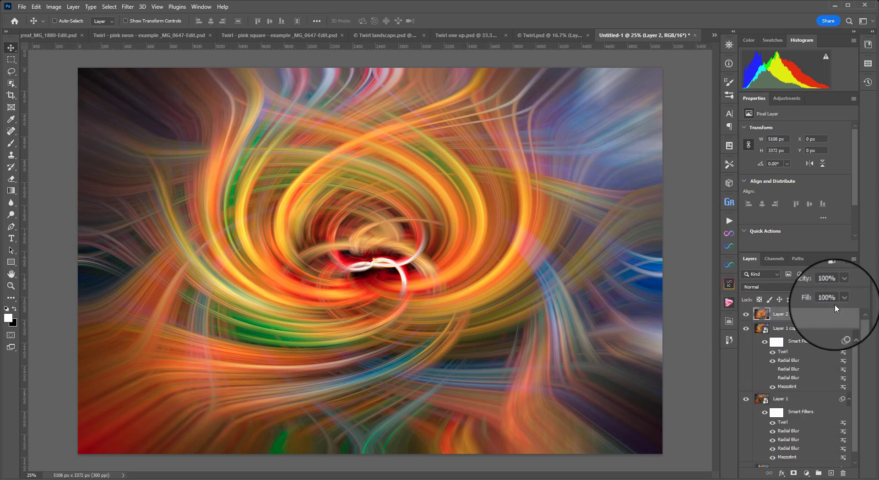
left_click(36, 6)
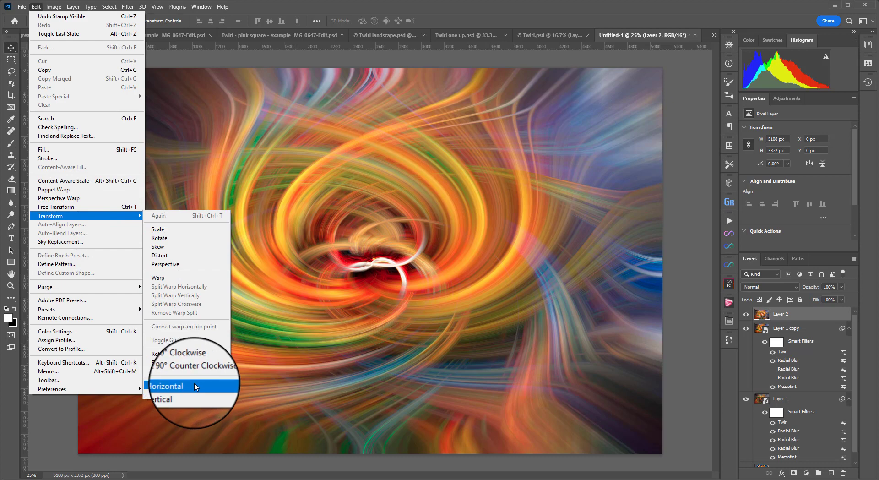
left_click(167, 385)
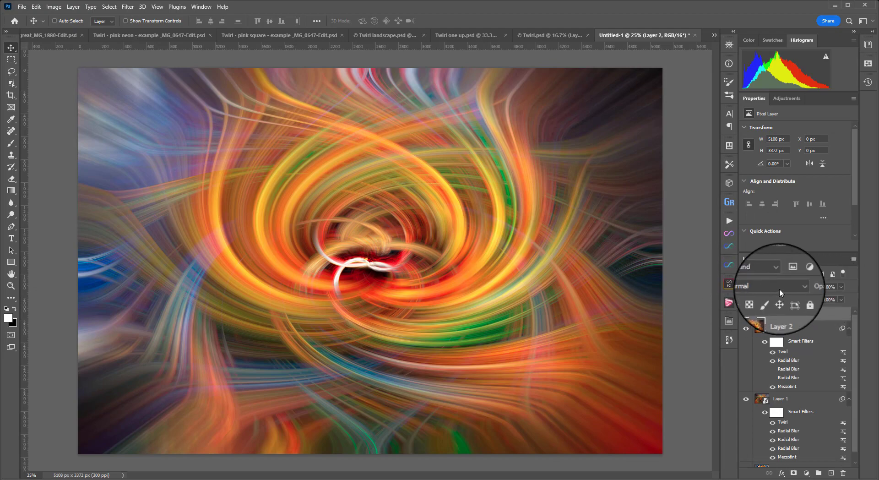
Try Darken, Color Burn and Screen on Layer 2, then set it to Lighten
left_click(768, 286)
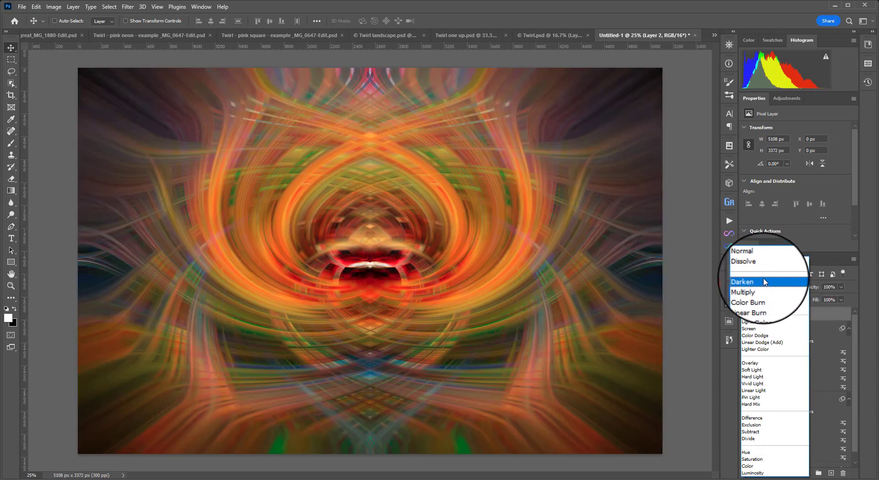
left_click(754, 293)
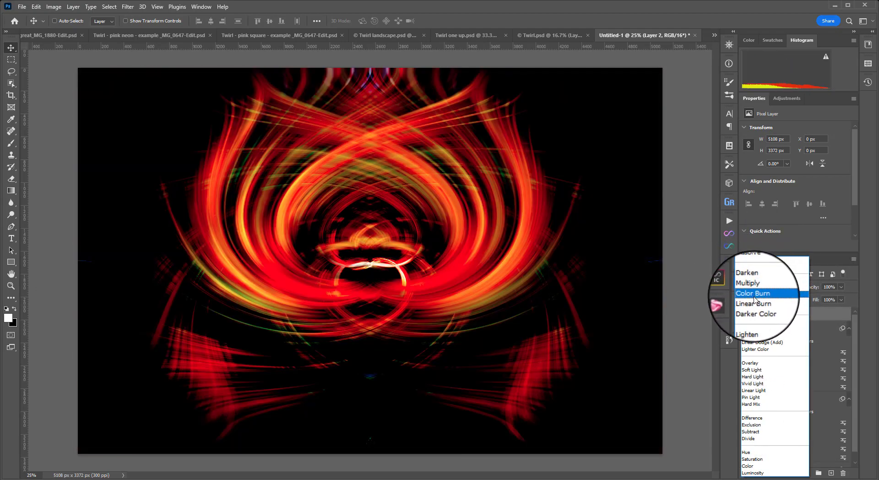
left_click(750, 327)
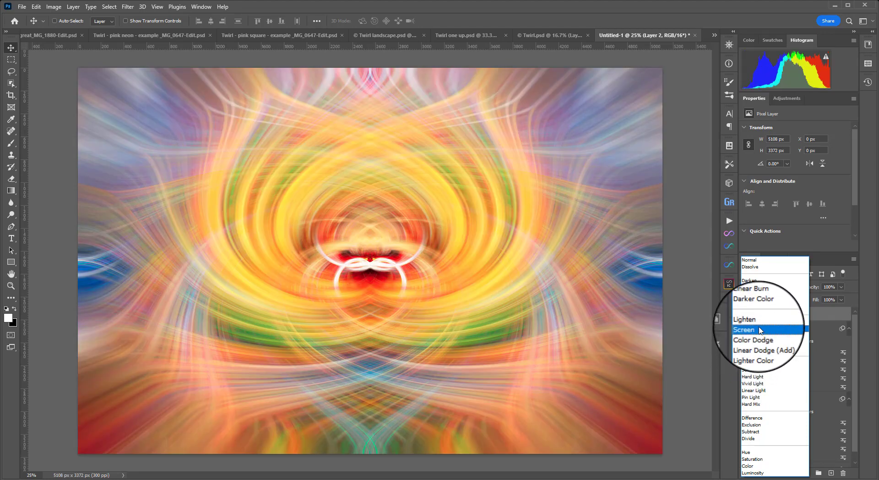
left_click(744, 322)
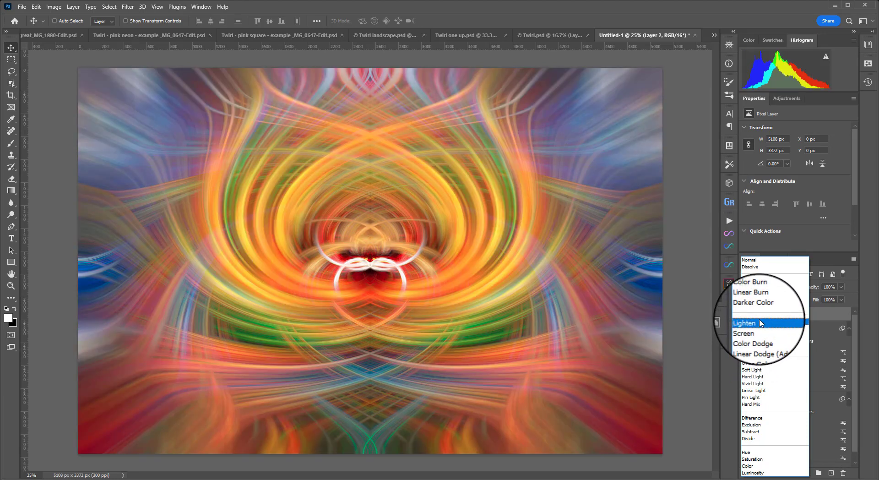
left_click(744, 322)
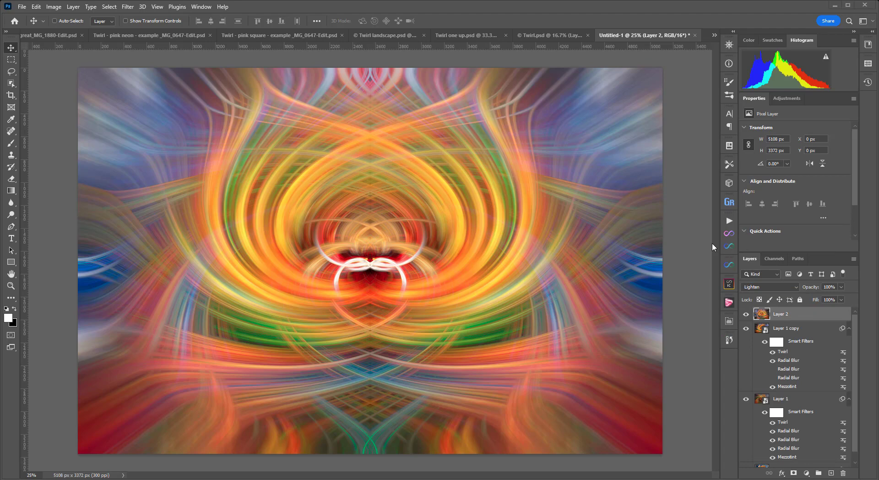
mouse_move(392, 249)
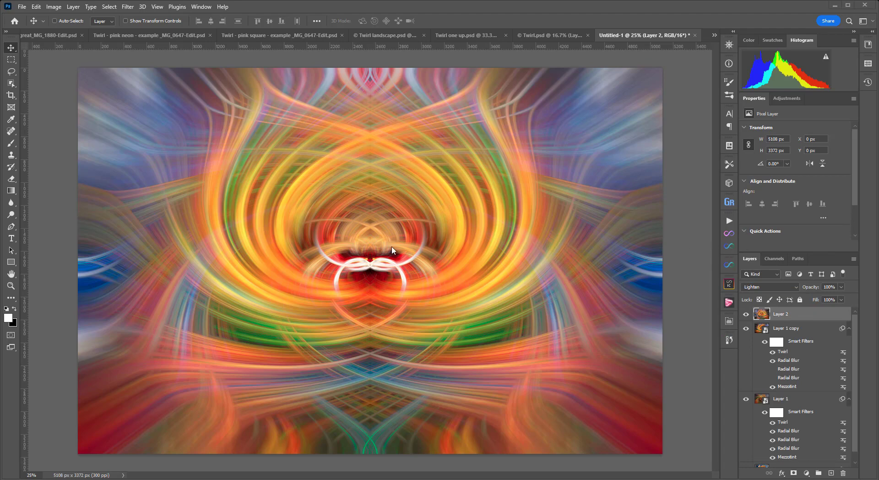
mouse_move(143, 82)
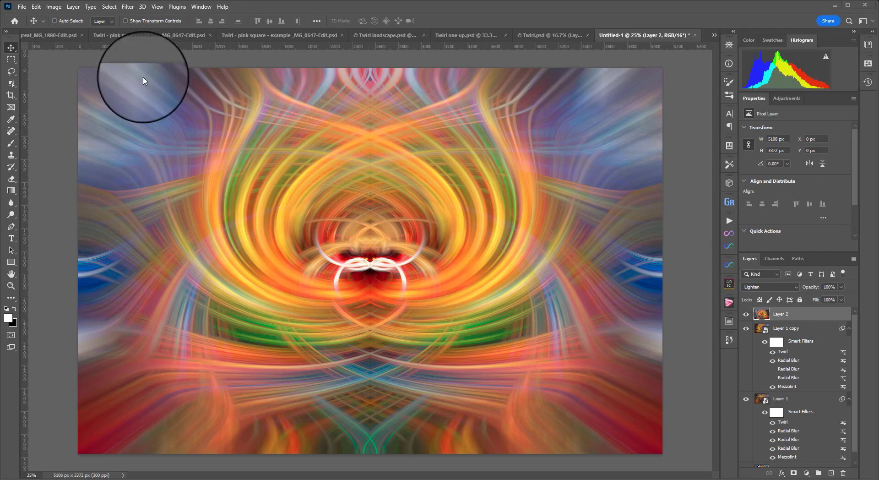
mouse_move(194, 146)
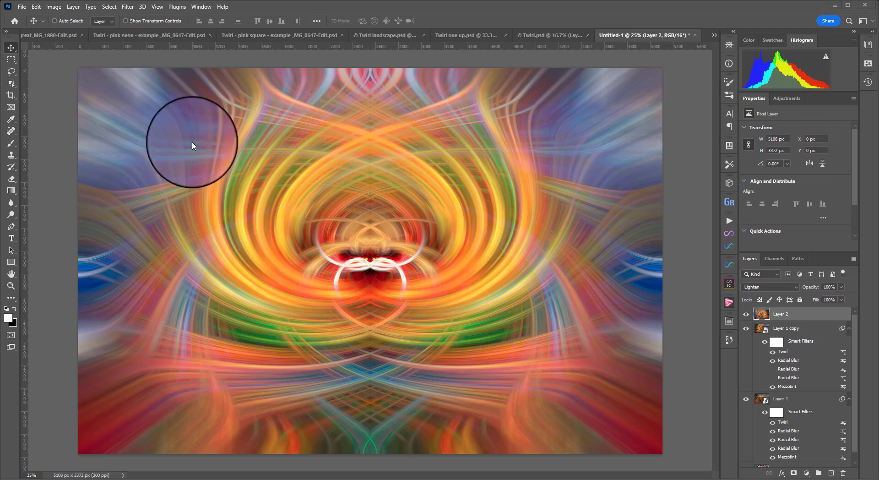
mouse_move(282, 217)
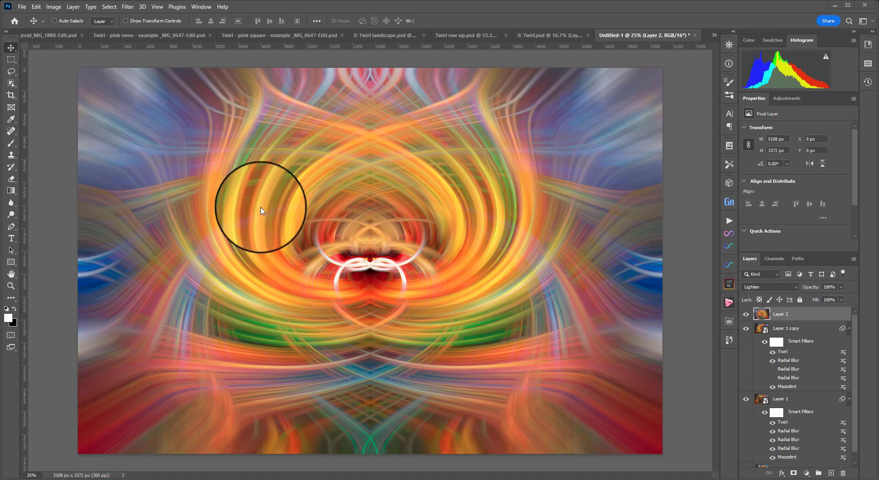
mouse_move(259, 210)
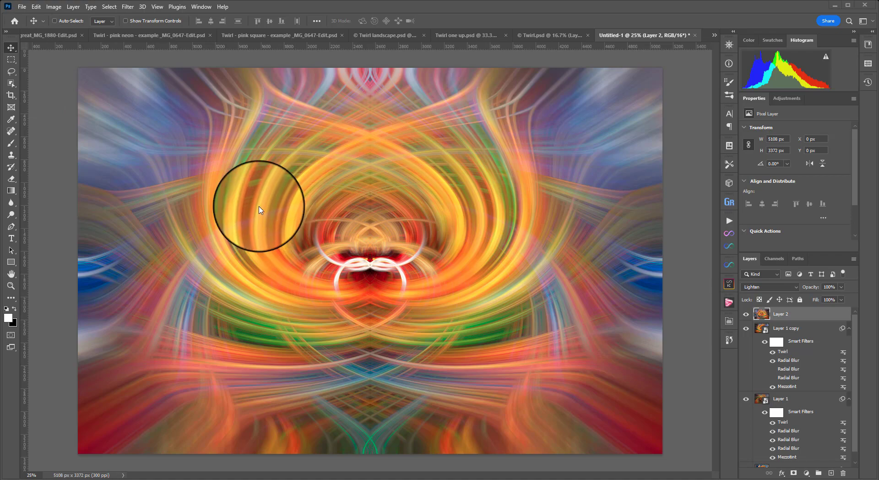
Slide Layer 2 right, then crop with a W x H x Resolution preset to 4652 × 3372 px
left_click_drag(258, 208, 369, 256)
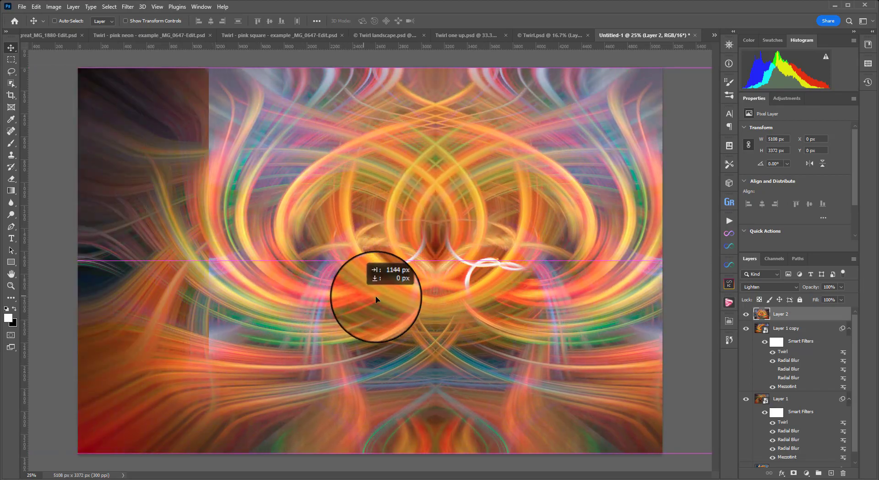
left_click_drag(375, 297, 292, 299)
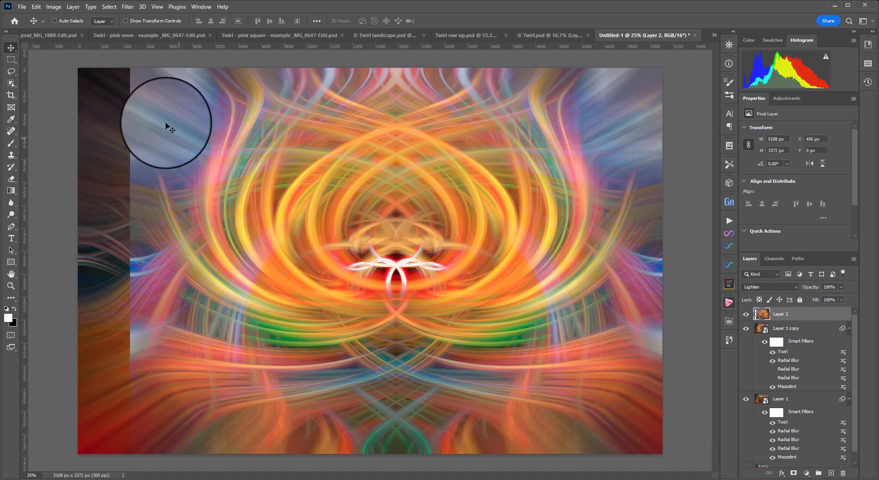
mouse_move(98, 56)
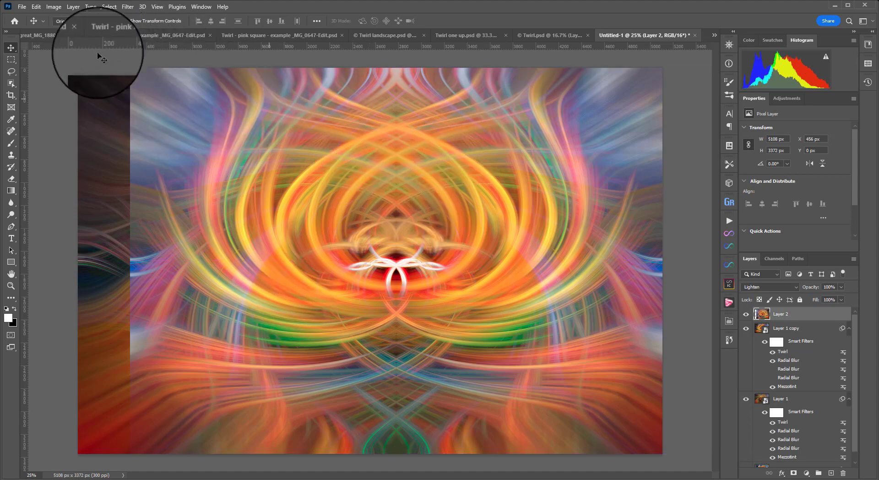
left_click(10, 95)
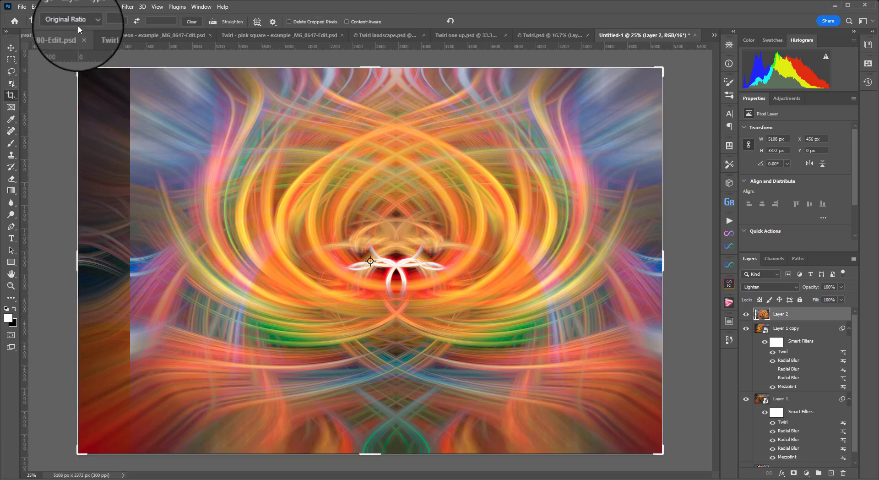
left_click(70, 18)
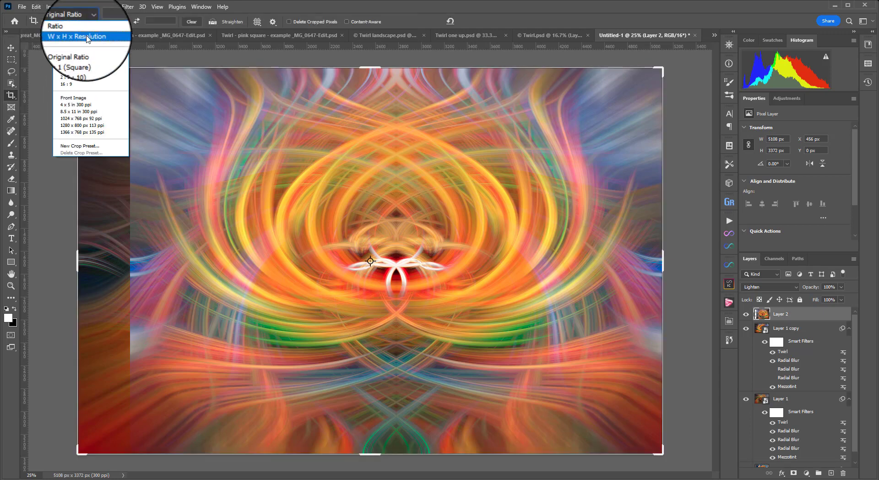
left_click(83, 36)
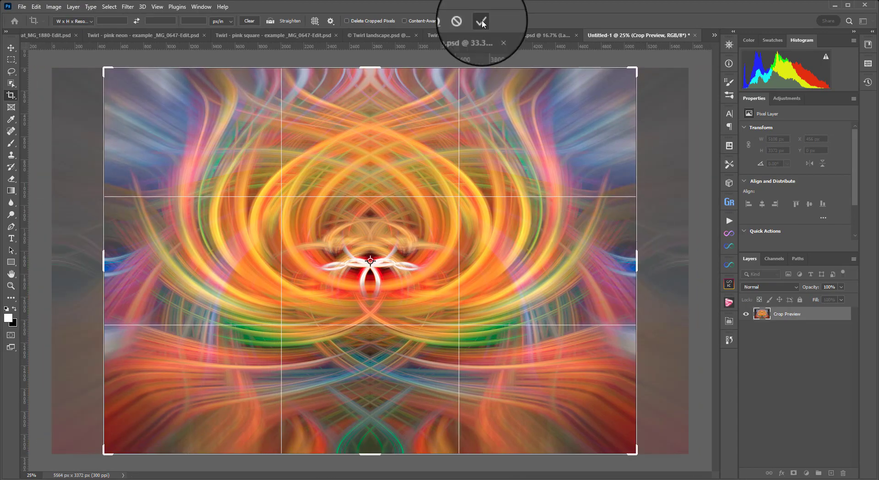
left_click(481, 22)
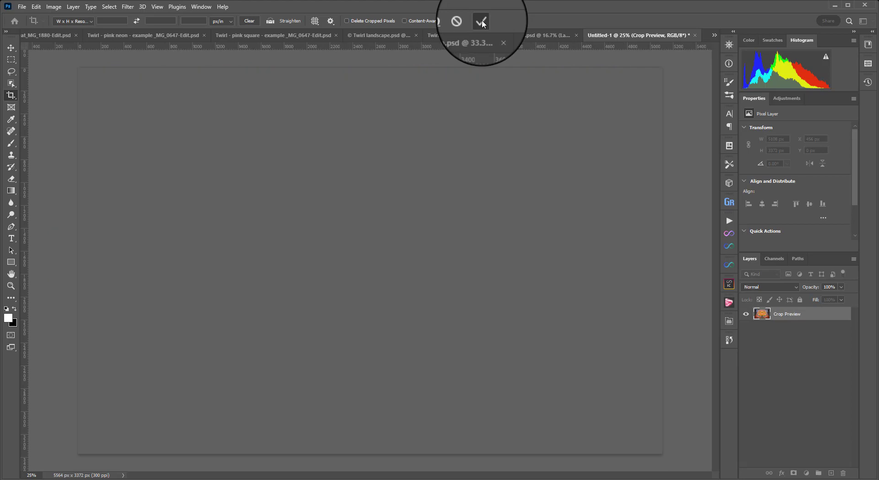
left_click(481, 20)
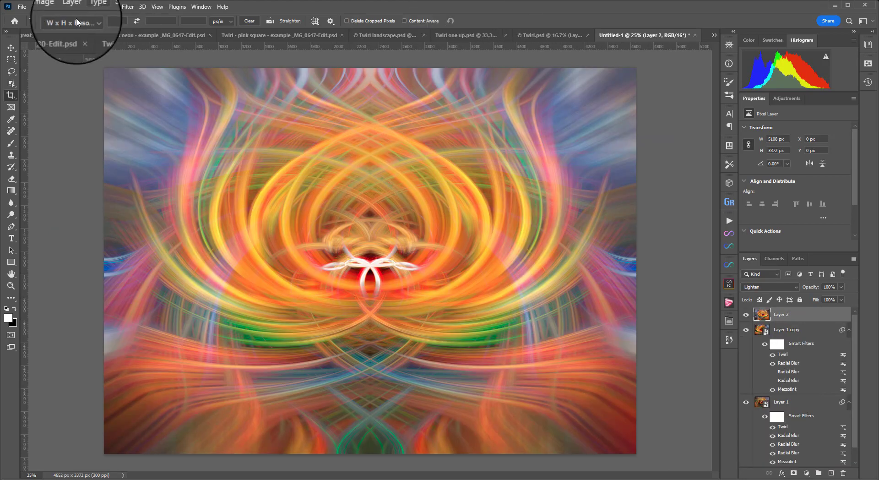
Add a Levels layer set to 13, 1.04, 255 and a Hue/Saturation layer with saturation +6
left_click(807, 472)
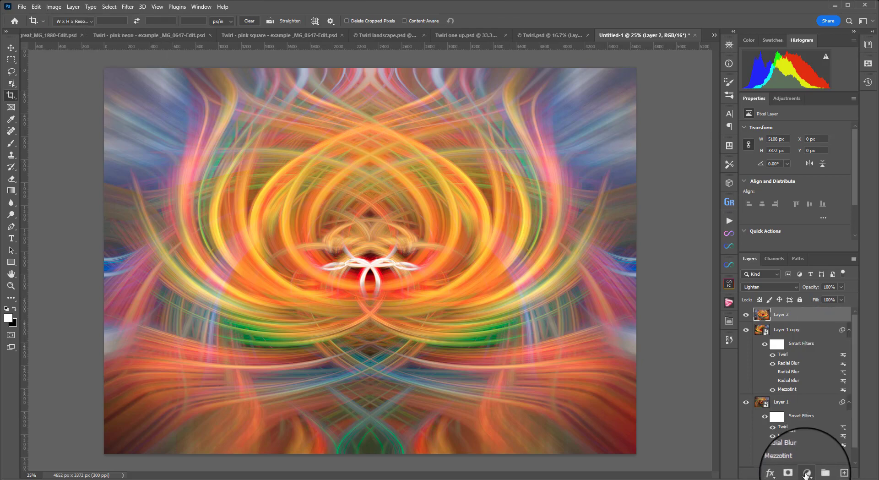
left_click(806, 472)
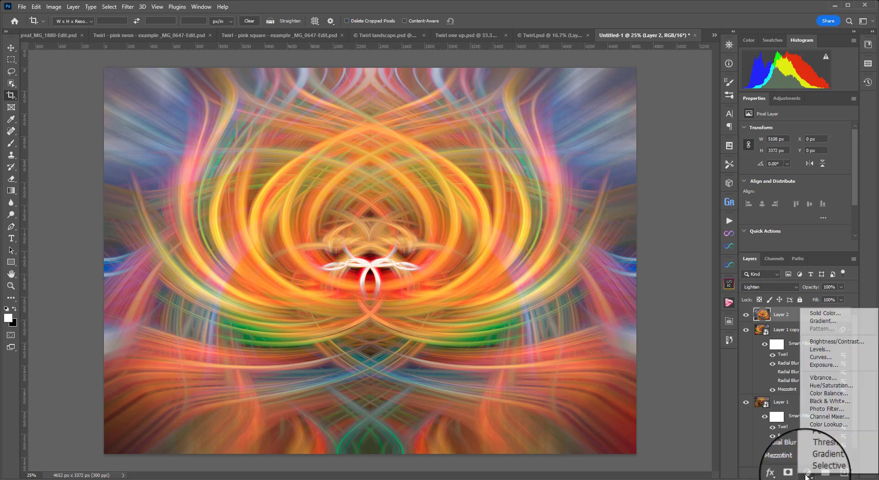
mouse_move(819, 350)
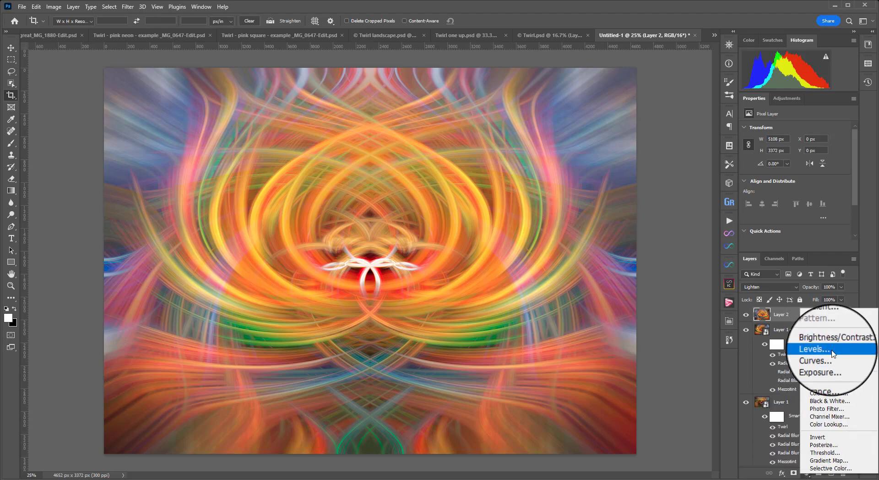
left_click(814, 349)
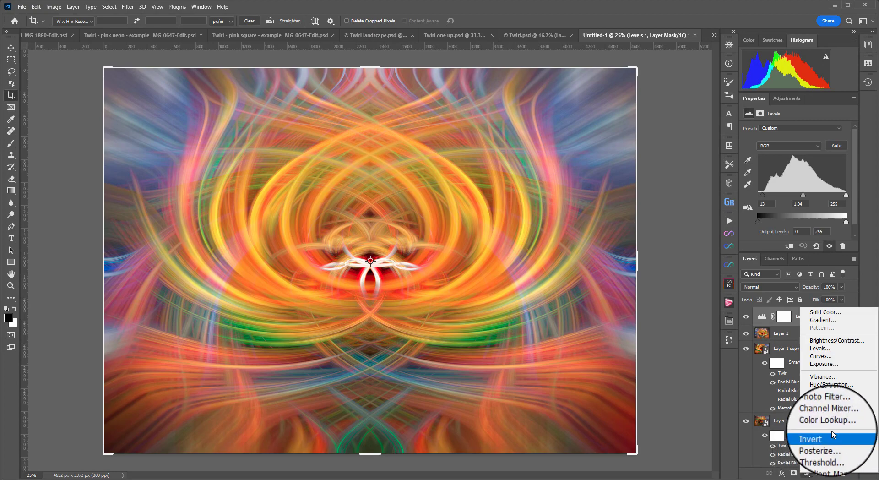
left_click(830, 384)
type("8")
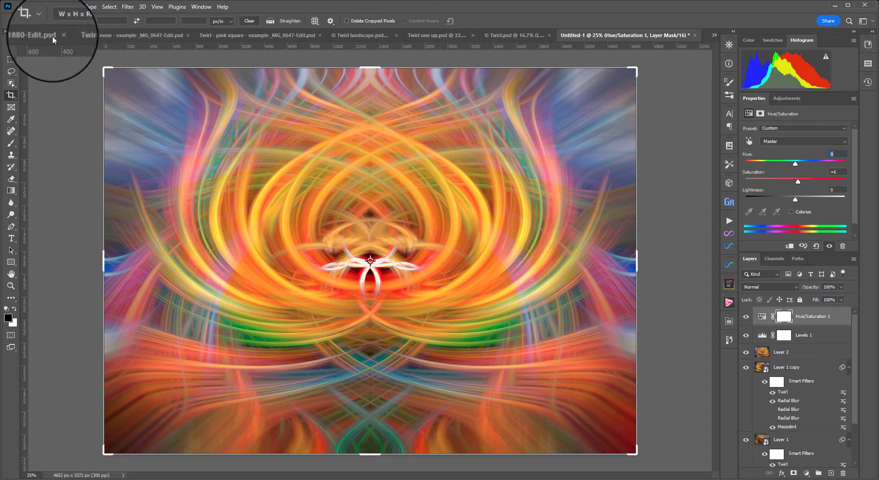
left_click(803, 334)
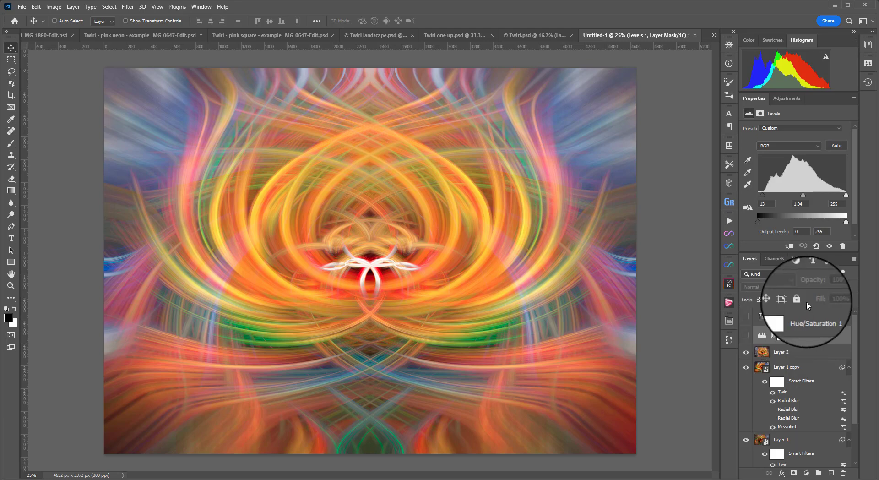
Hide the adjustment layers, then create a new action named 'Test' in Default Actions
left_click(803, 335)
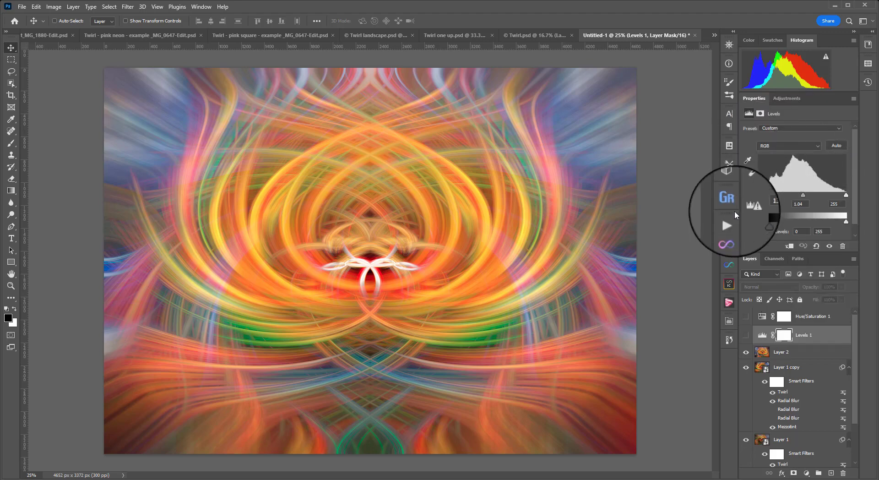
left_click(728, 221)
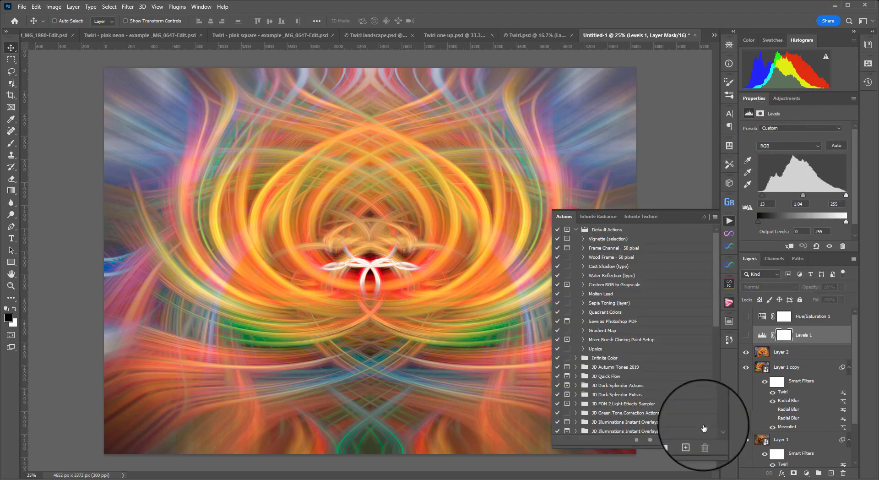
left_click(684, 447)
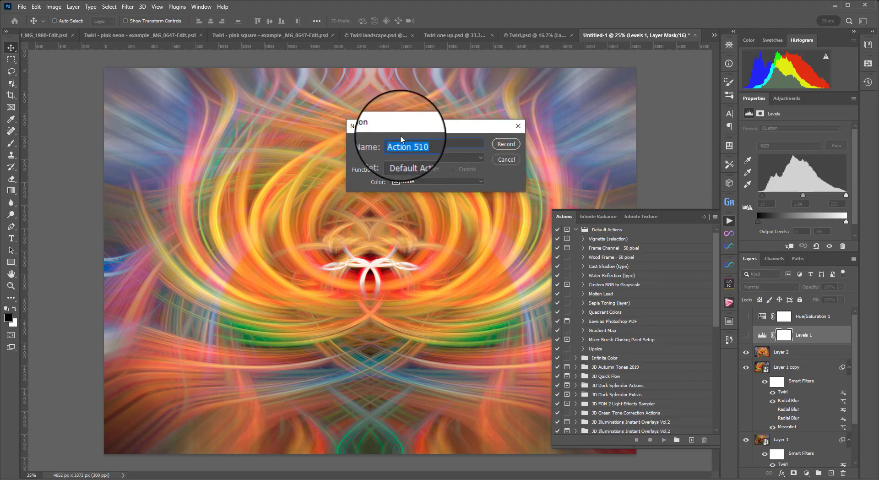
type("Test")
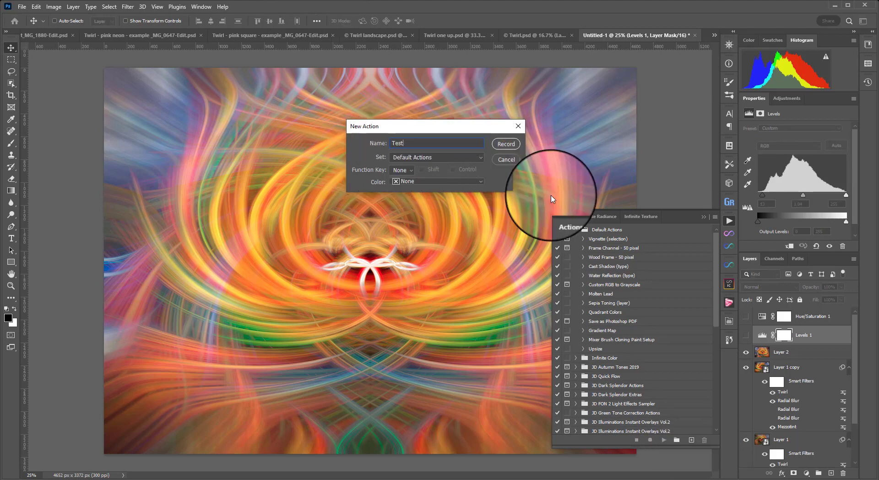
left_click(505, 143)
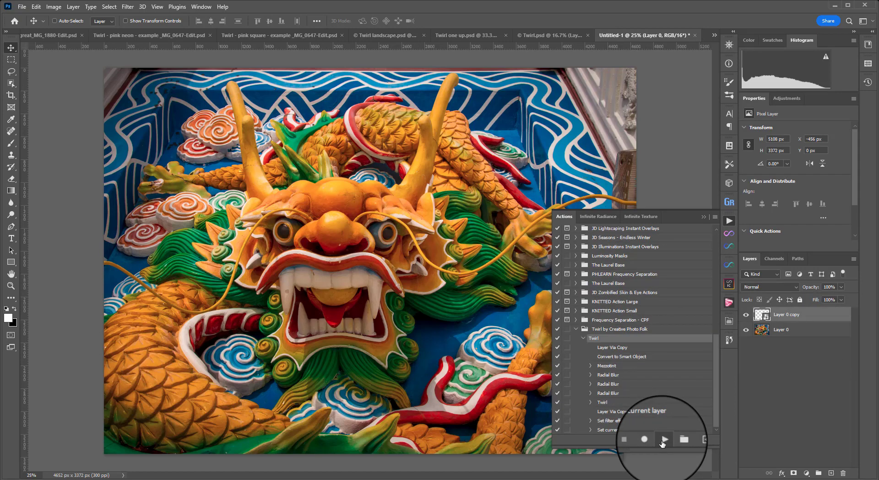
Play the Twirl action on the dragon photo and set the top twirl layer to Lighten
left_click(663, 439)
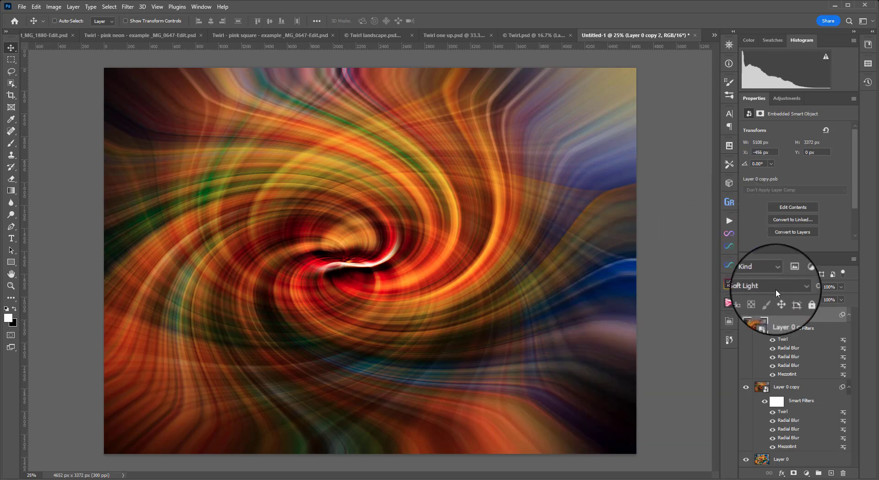
left_click(765, 285)
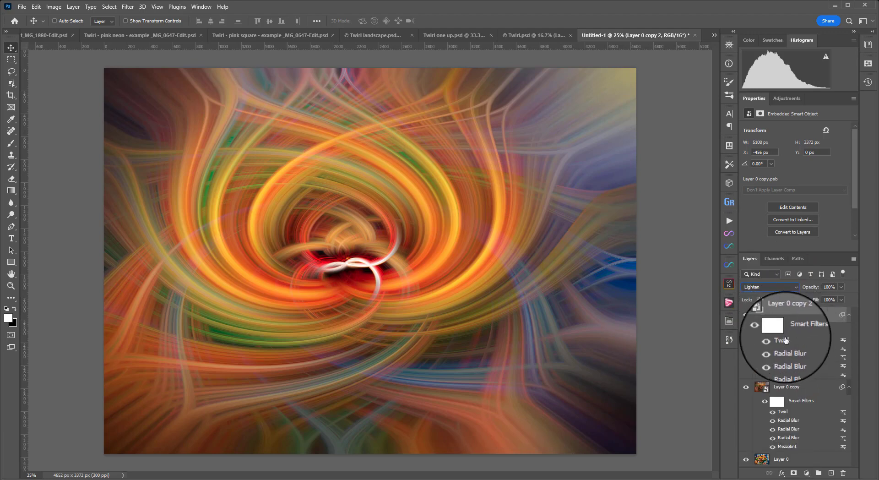
mouse_move(783, 341)
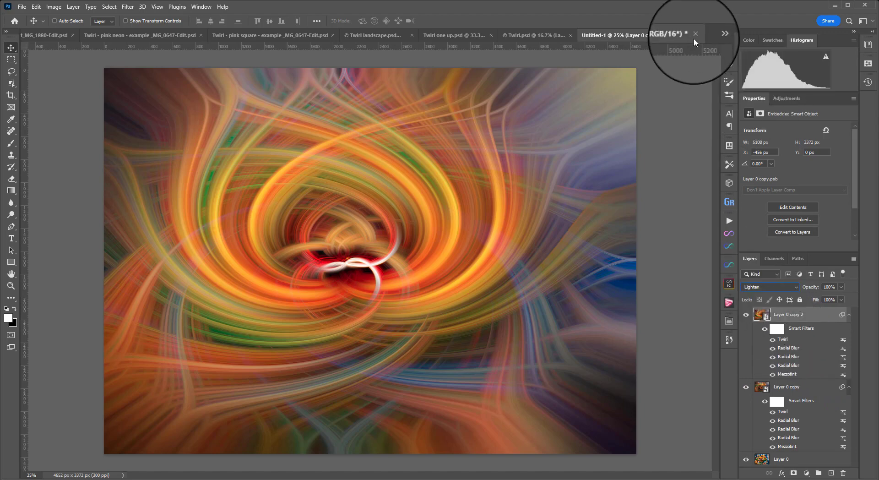
Close Untitled-1 without saving and toggle Layer 2's visibility in the pink neon document
left_click(694, 35)
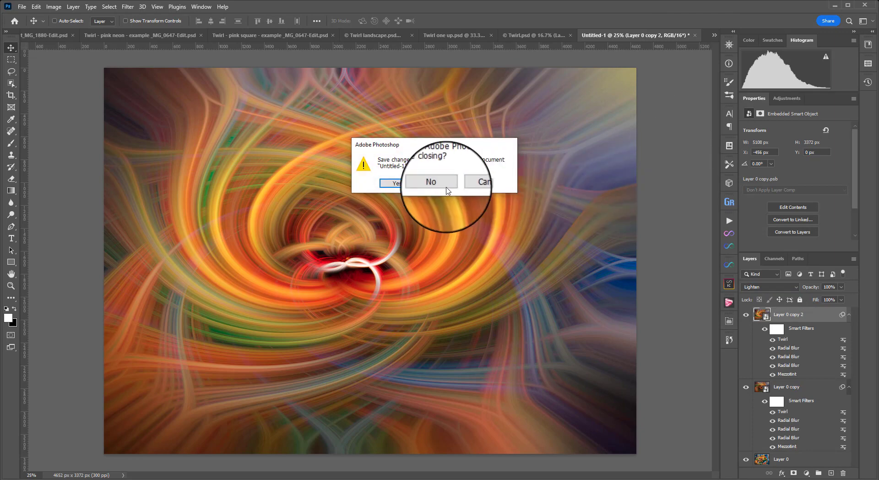
left_click(430, 182)
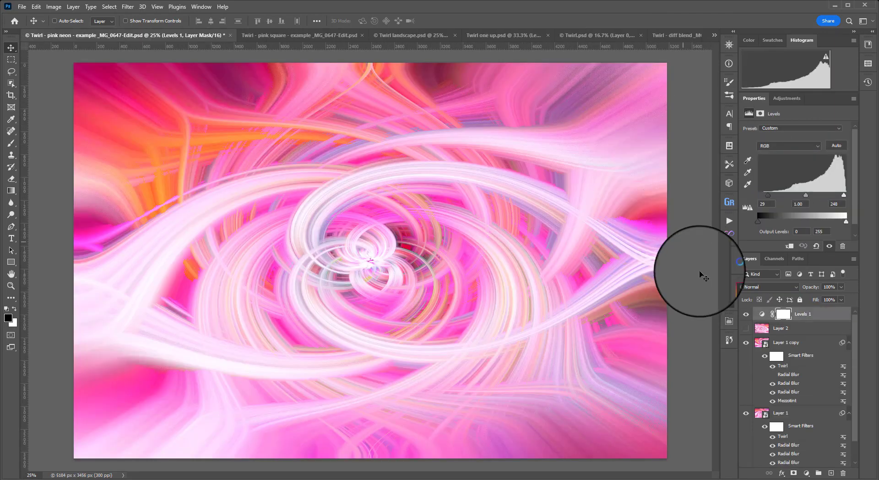
scroll("down", 3)
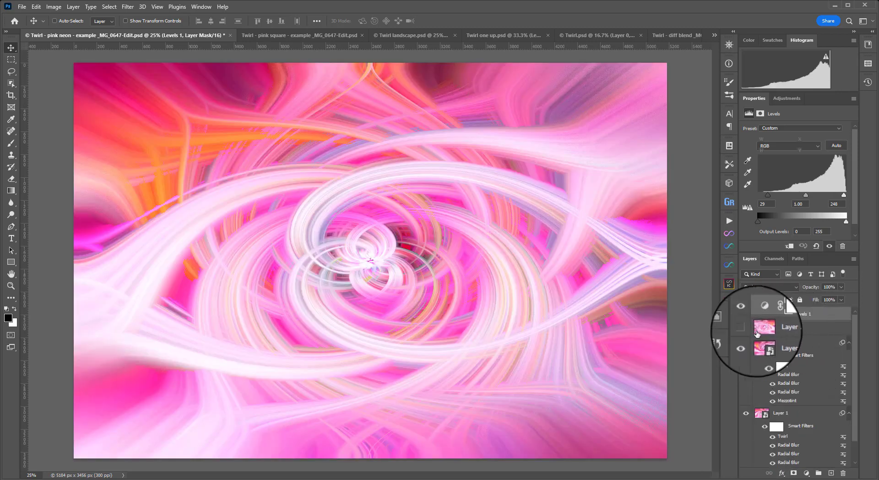
left_click(771, 326)
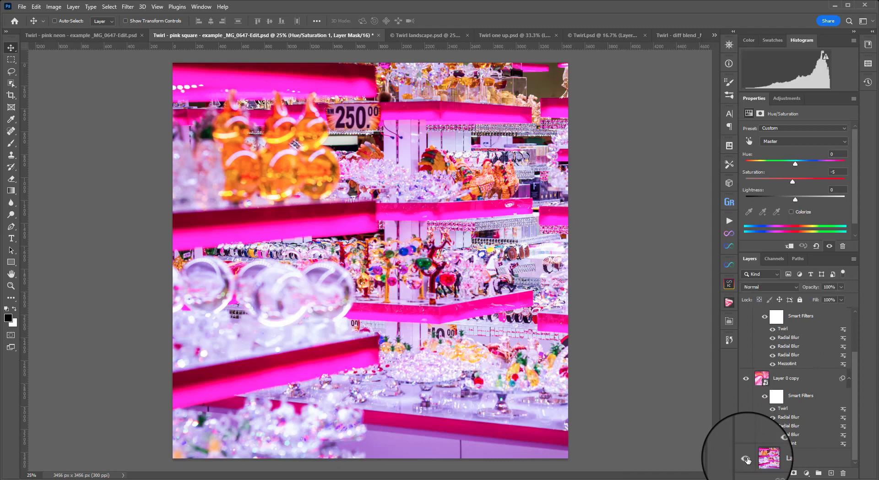
In the pink neon tab, hide every layer except the Background shop-shelf photo
left_click(594, 35)
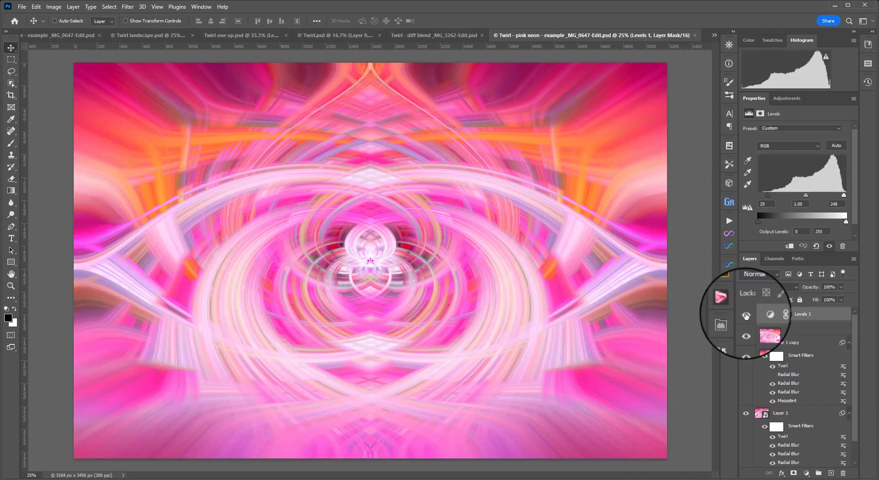
left_click(746, 315)
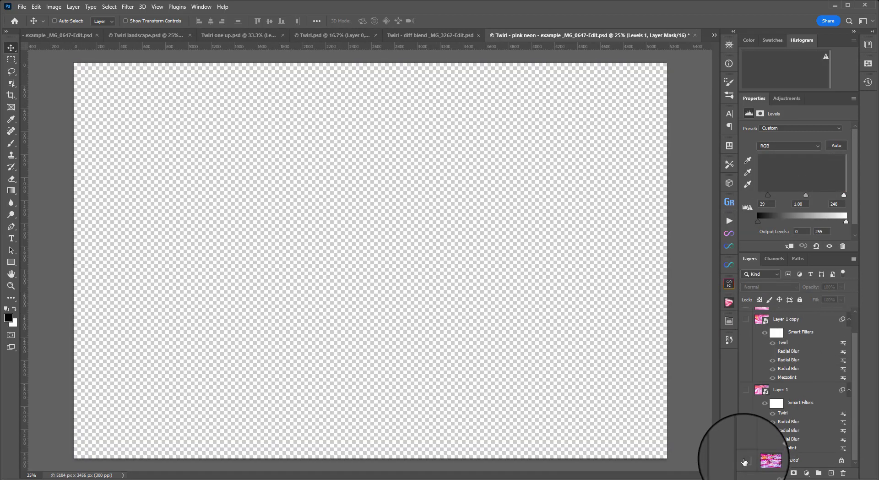
left_click(746, 460)
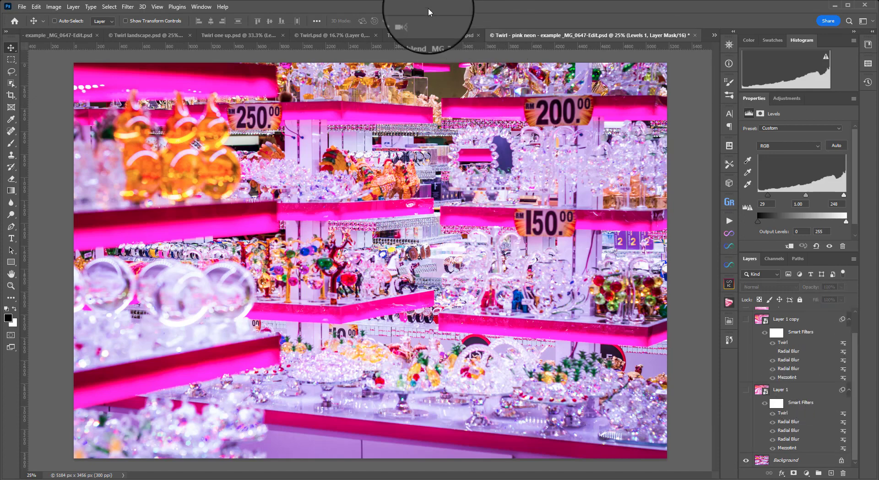
mouse_move(27, 56)
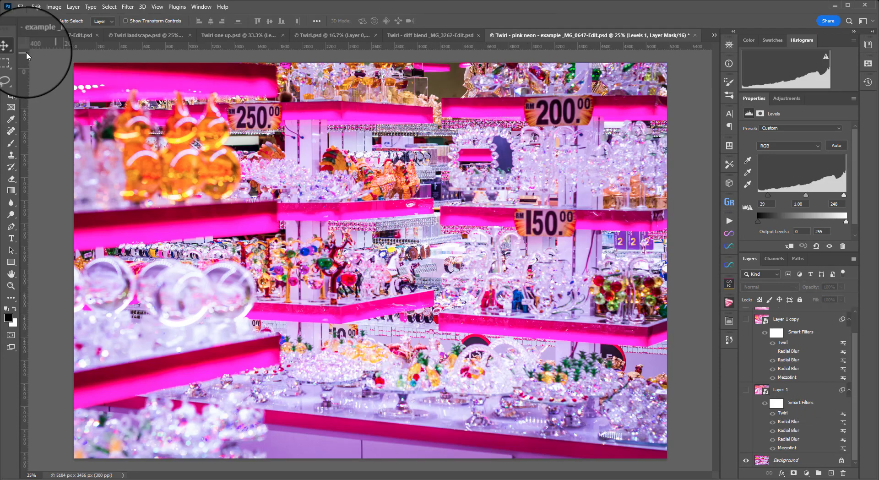
Apply a 1:1 square crop around the central shelves of the pink neon image
left_click(11, 60)
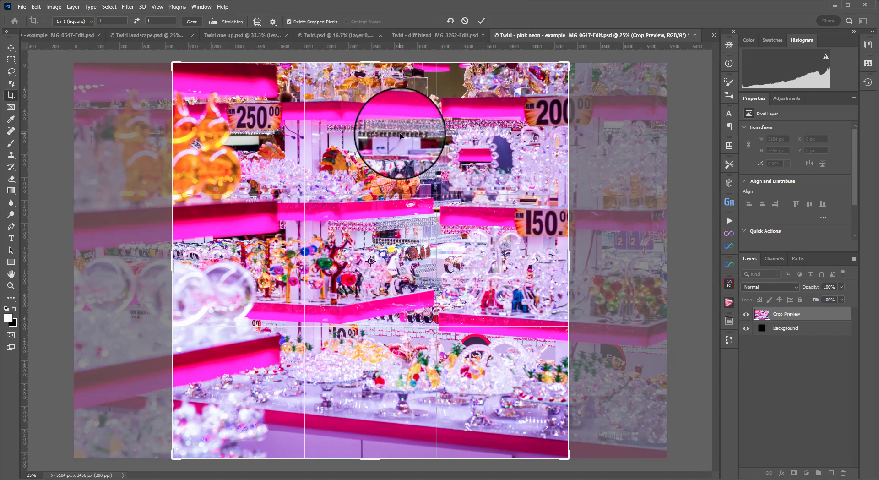
mouse_move(661, 157)
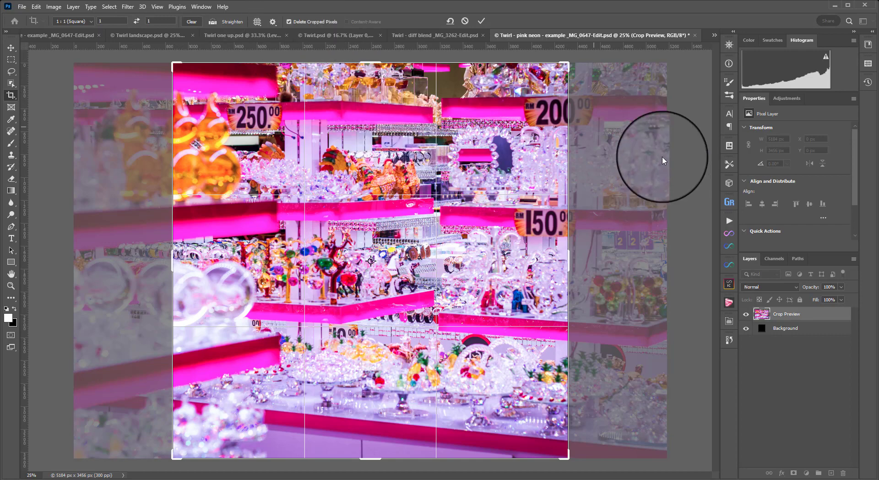
mouse_move(714, 241)
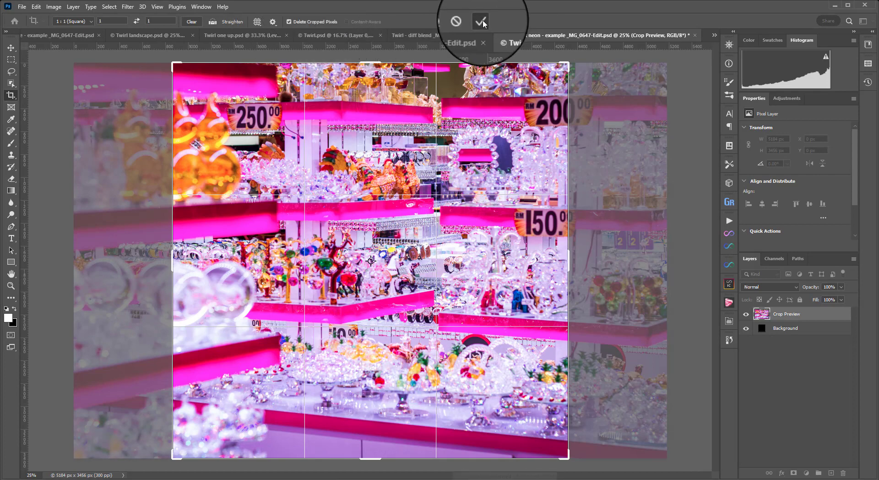
left_click(480, 21)
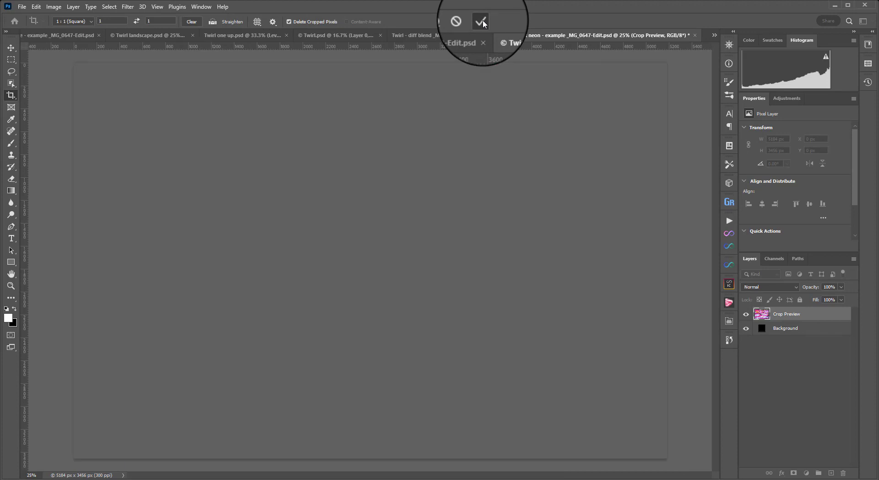
left_click(479, 22)
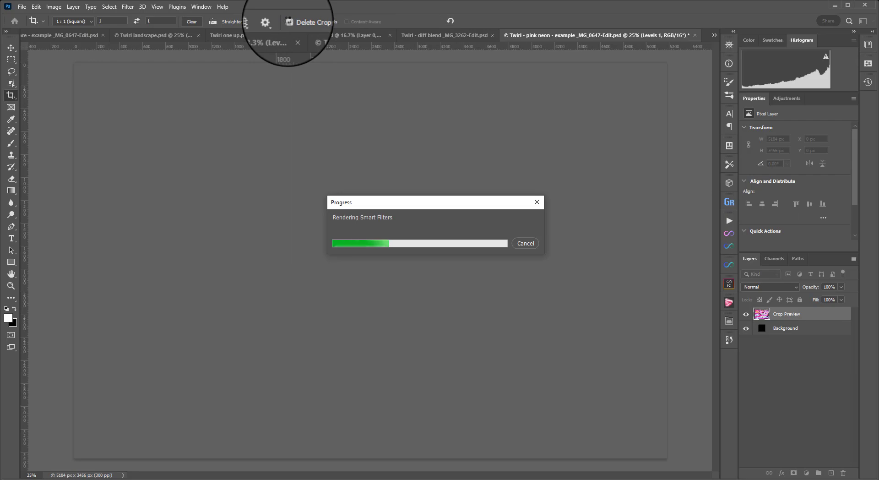
mouse_move(524, 243)
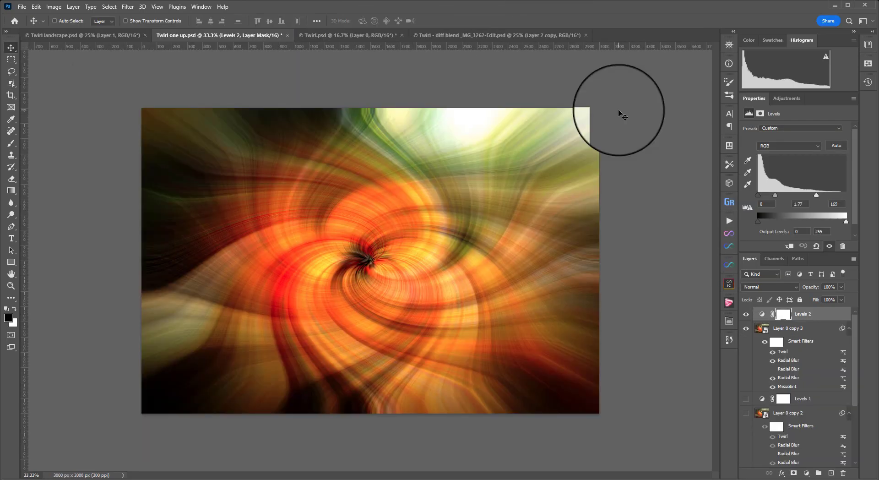
mouse_move(632, 126)
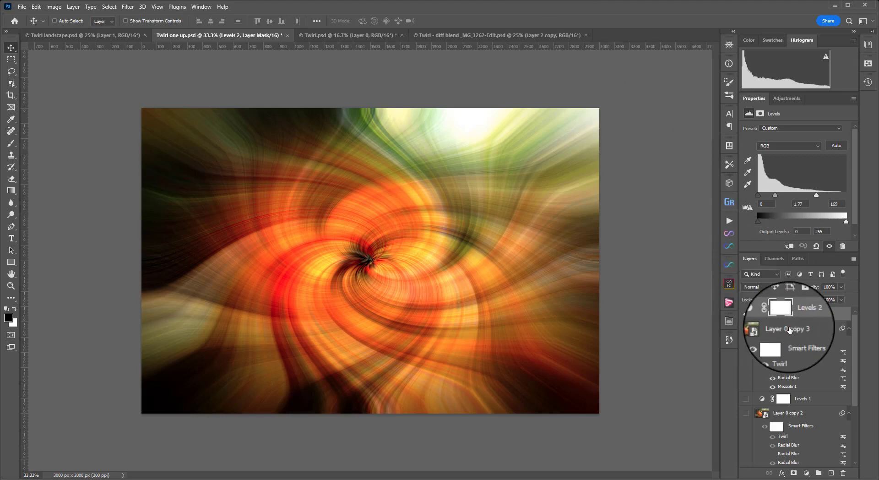
Show all pumpkin twirl layers again, then switch to Twirl.psd and the untitled pumpkin document
scroll("down", 3)
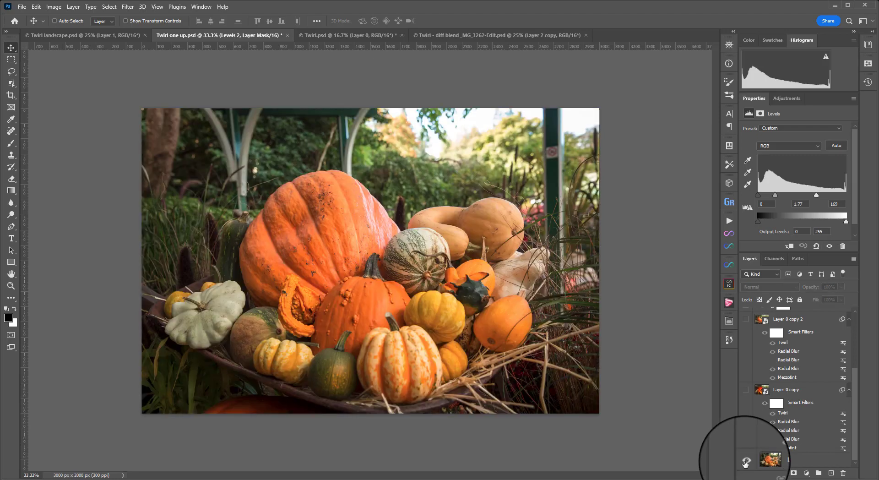
mouse_move(746, 462)
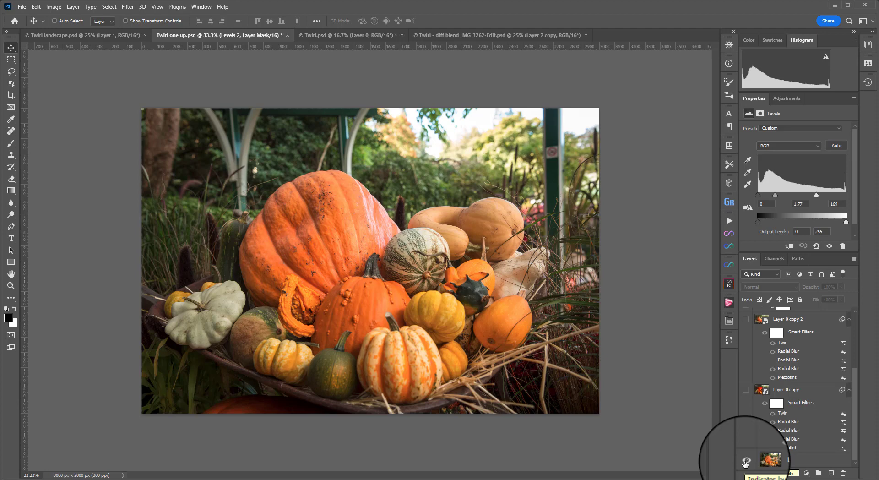
left_click(764, 389)
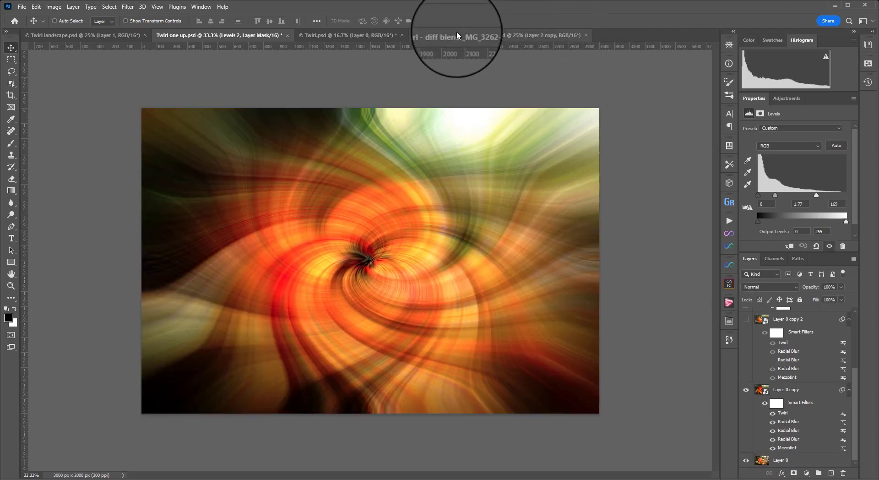
left_click(325, 35)
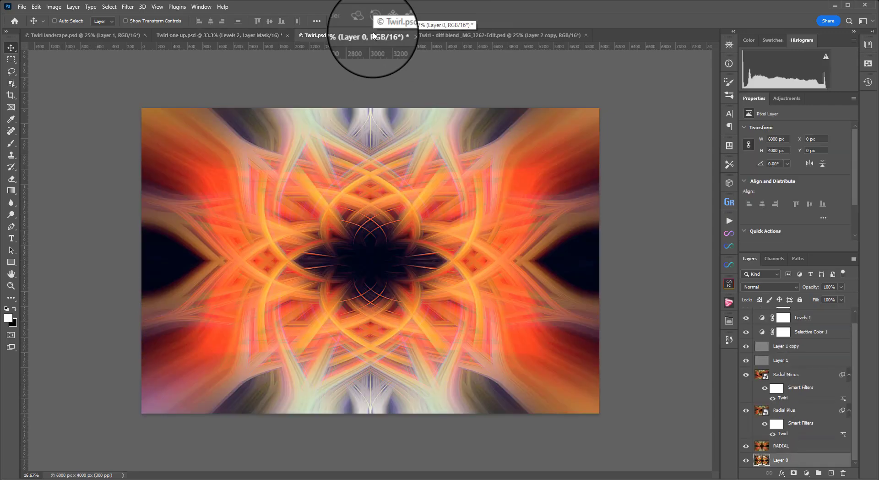
left_click(219, 35)
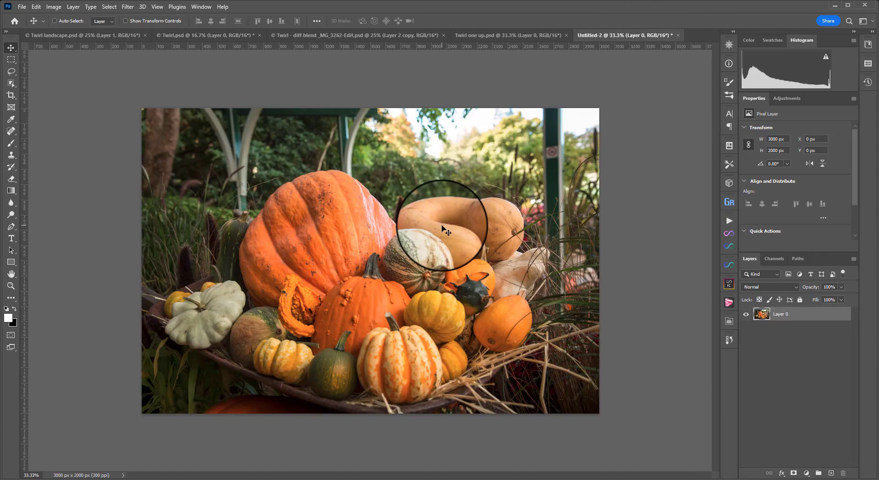
Crop with free W x H x Resolution to extend the pumpkin canvas to 6250 × 4395 px
left_click(10, 96)
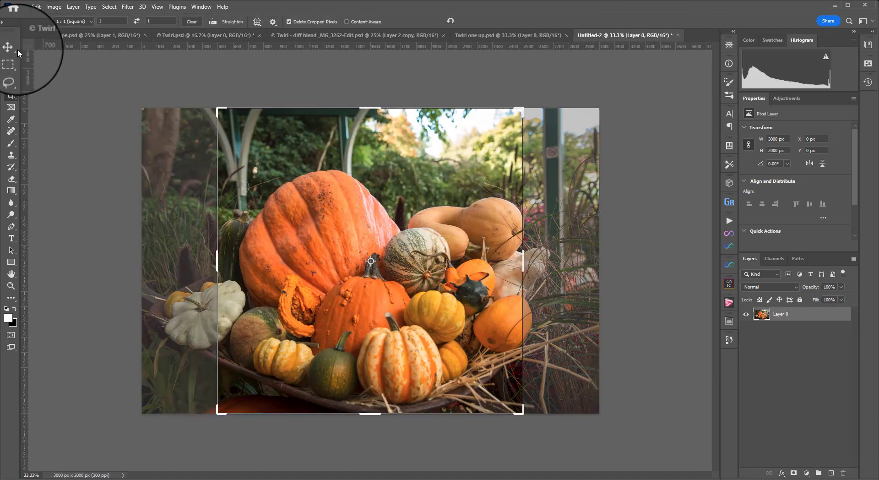
left_click(70, 21)
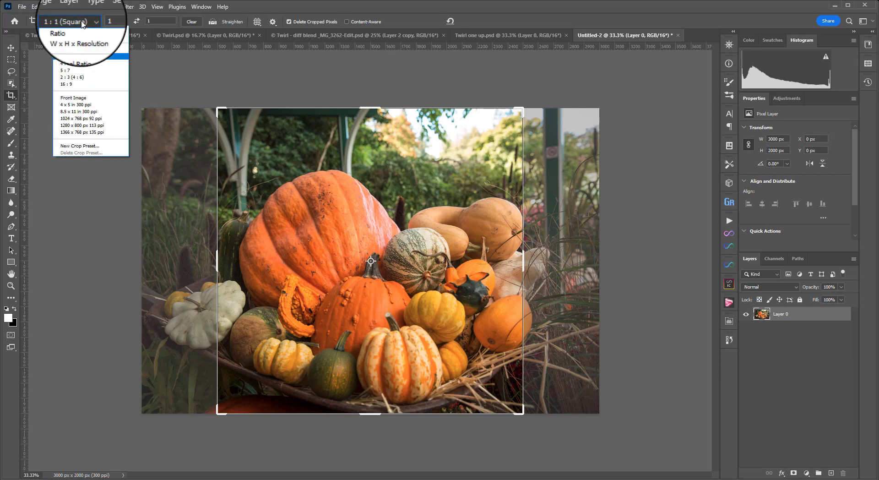
left_click(83, 43)
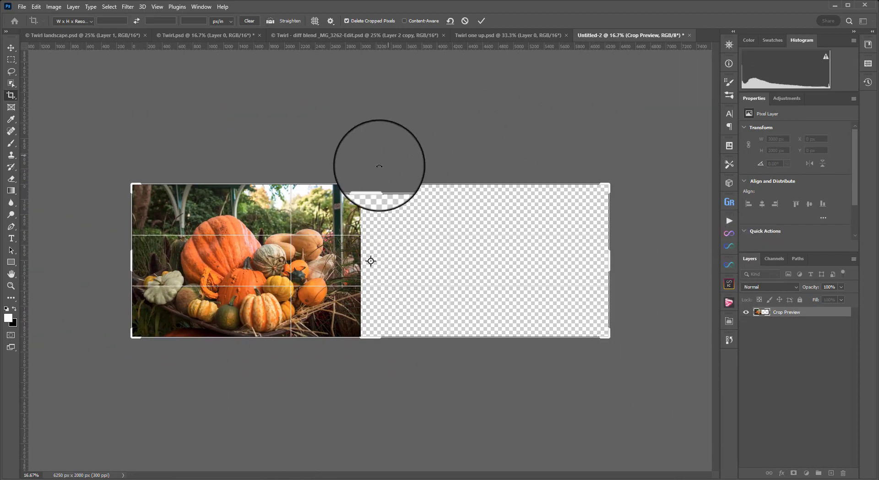
left_click(481, 21)
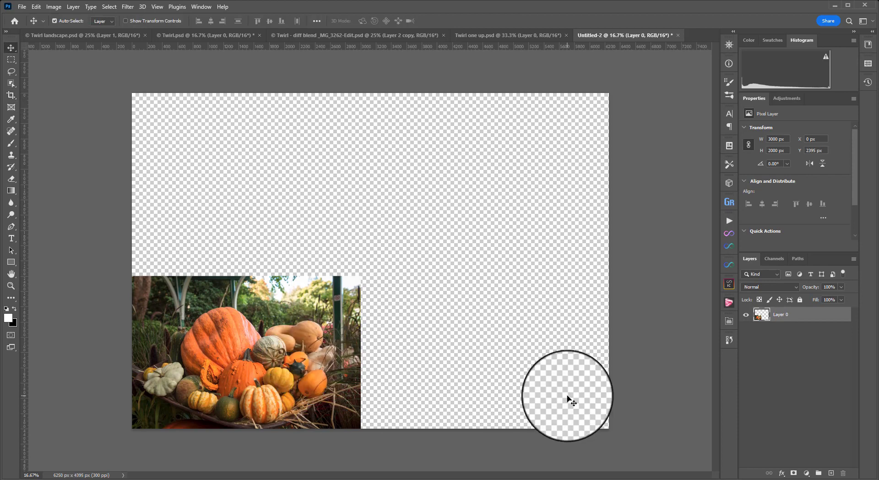
Flip the copied pumpkin layer horizontally and select it together with the original layer
left_click(36, 6)
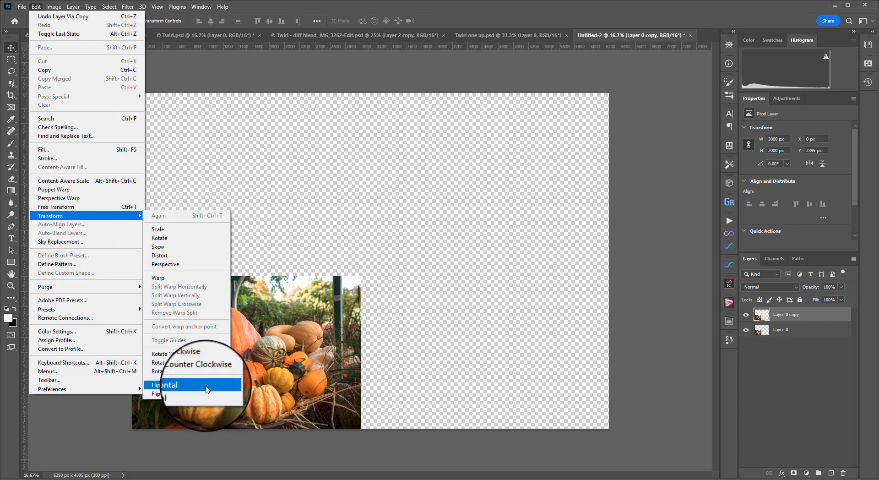
left_click(164, 384)
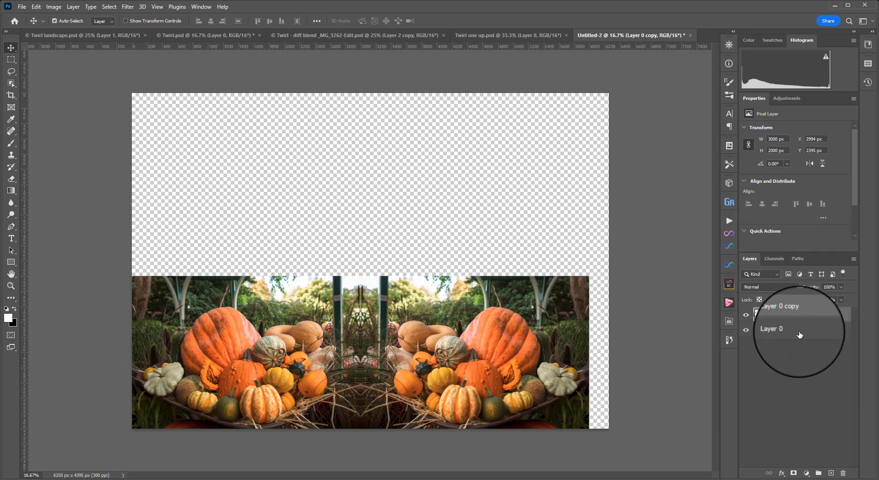
left_click(771, 330)
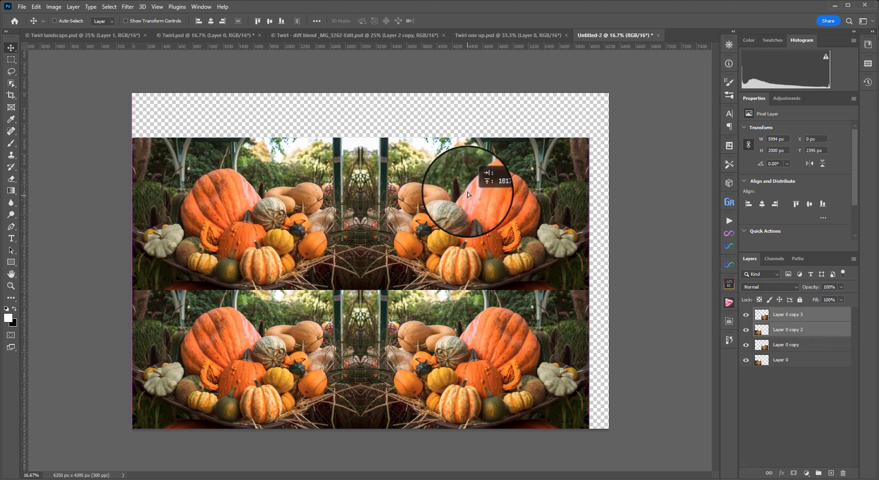
Flip the upper pumpkin copies vertically and move them into a four-way mirror
left_click(786, 344)
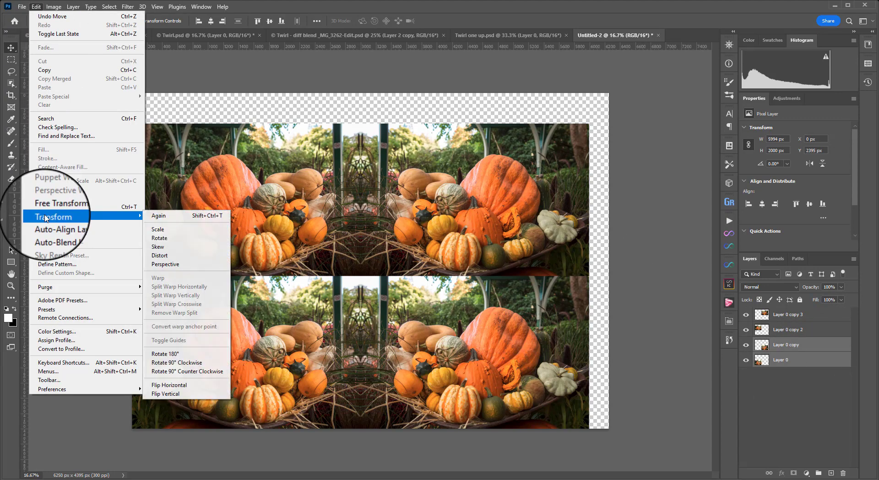
left_click(164, 393)
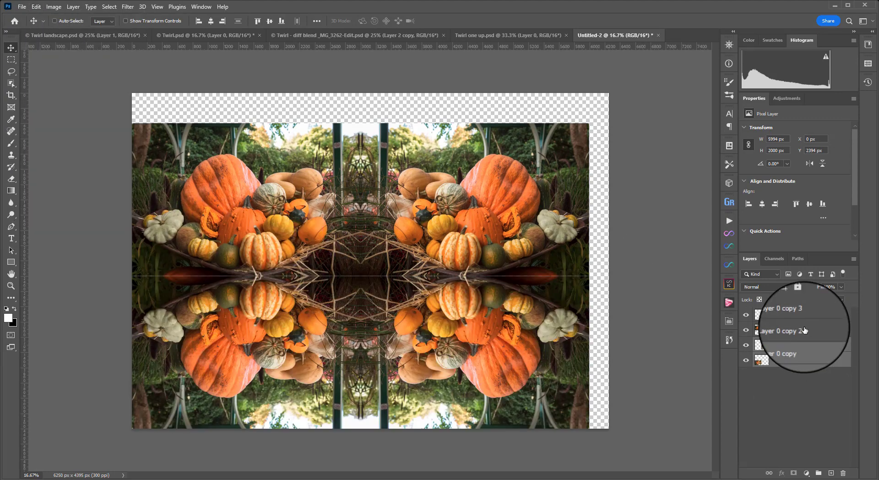
left_click(781, 308)
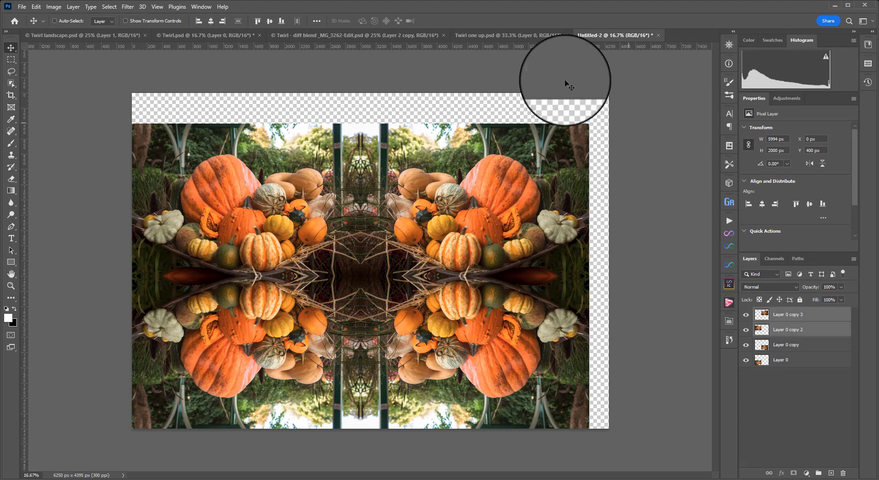
Crop away the transparent margins to 5994 × 3995 px, then switch to the diff-blend document
left_click(10, 95)
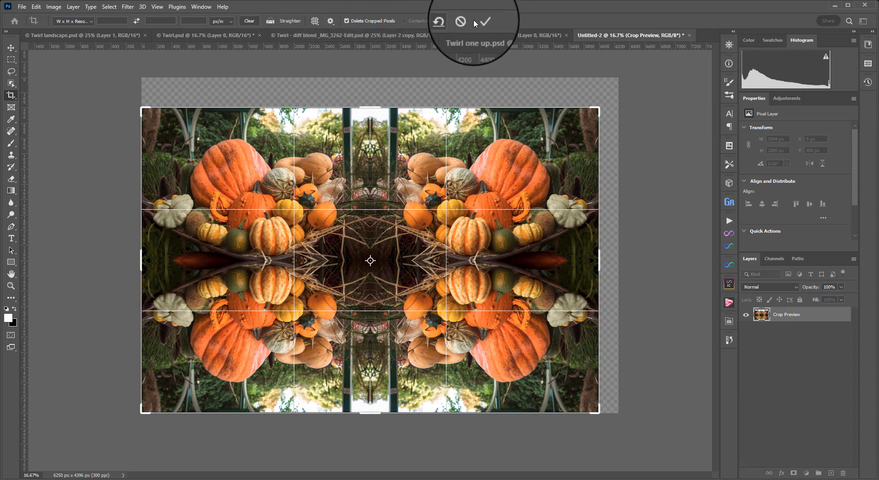
left_click(482, 22)
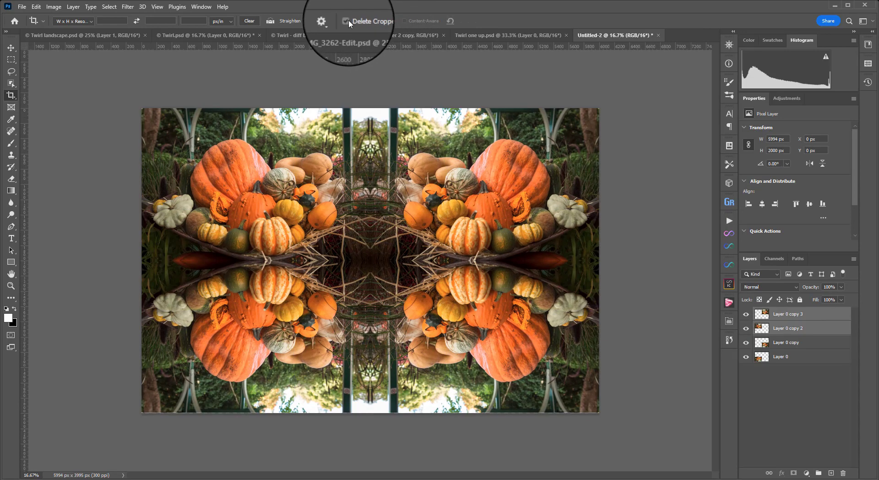
left_click(207, 34)
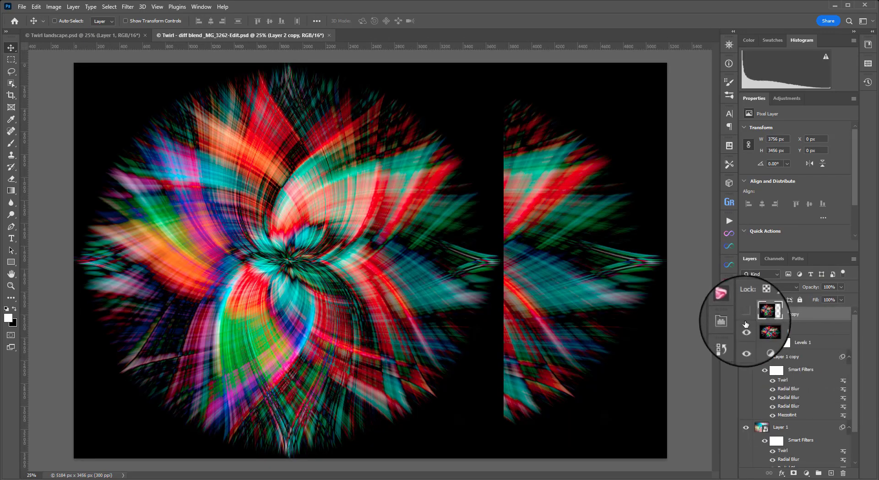
Hide the top twirl layers, re-show Layer 1 copy and inspect its Difference blend mode
left_click(745, 324)
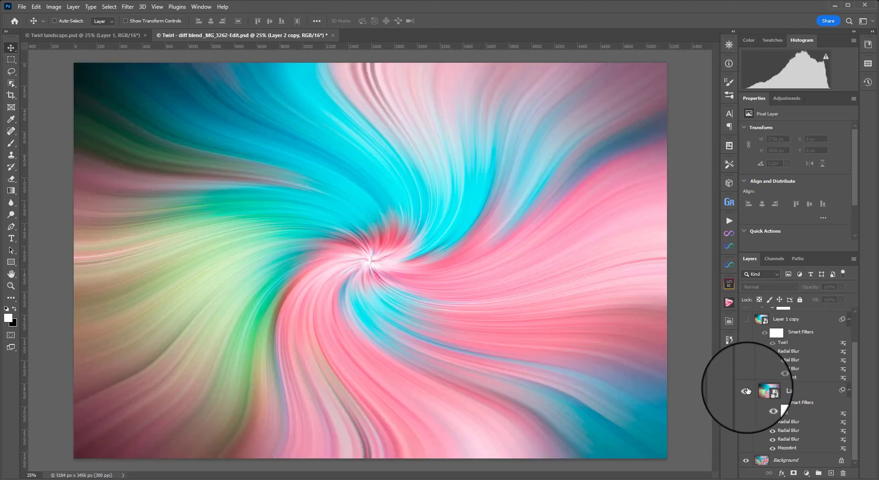
left_click(745, 390)
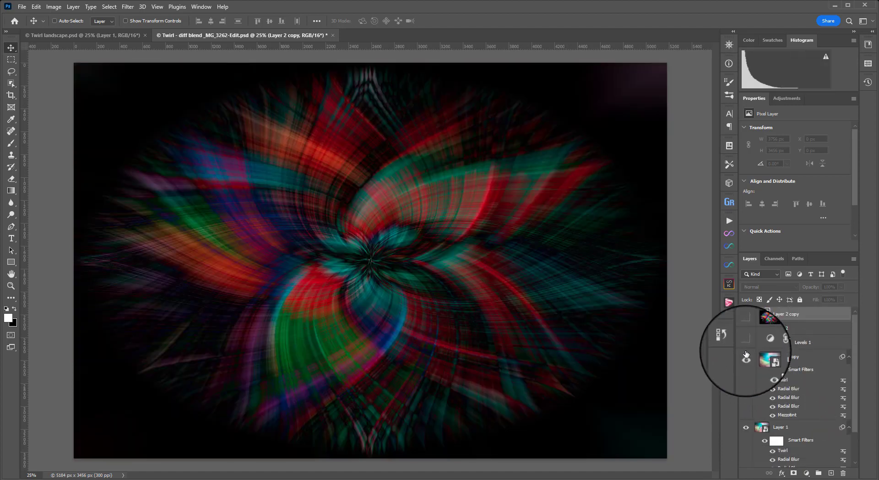
left_click(784, 356)
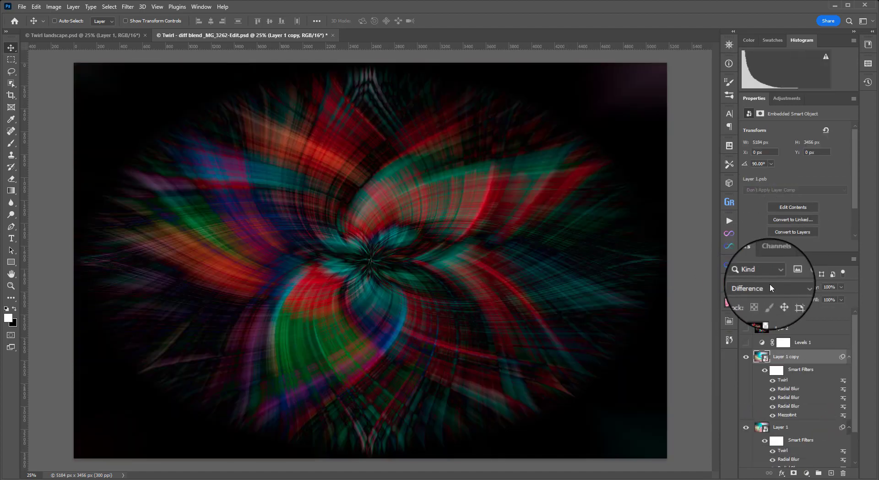
mouse_move(770, 287)
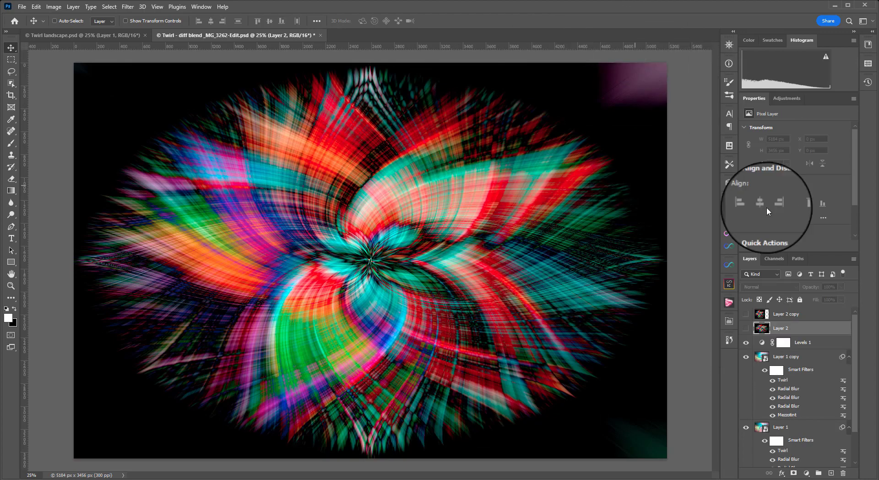
mouse_move(754, 324)
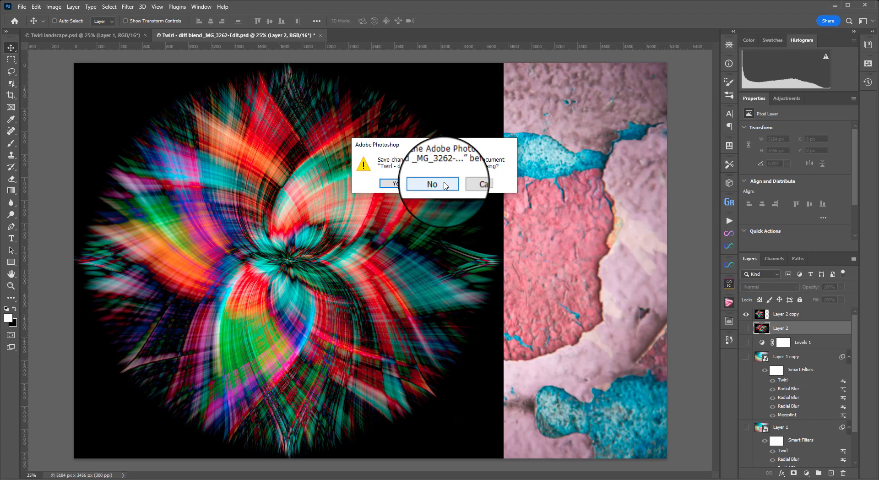
Close the diff-blend twirl without saving and show Layer 0's sunset harbour photo
left_click(431, 184)
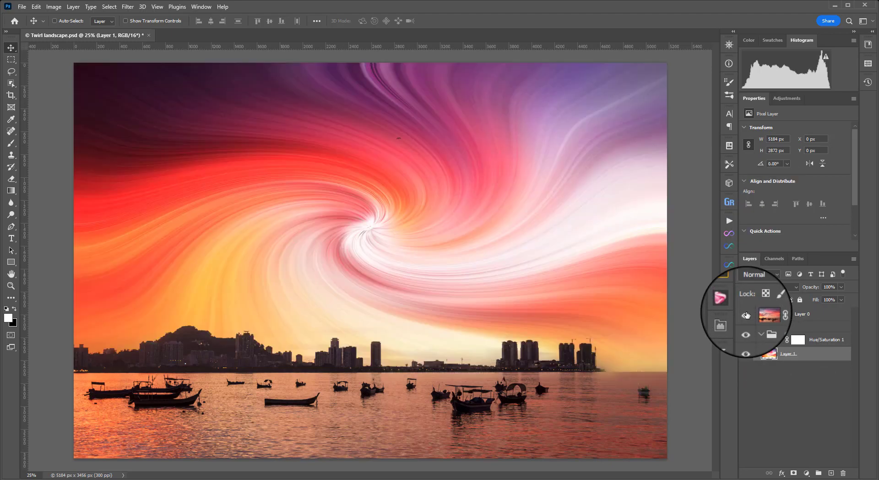
left_click(109, 6)
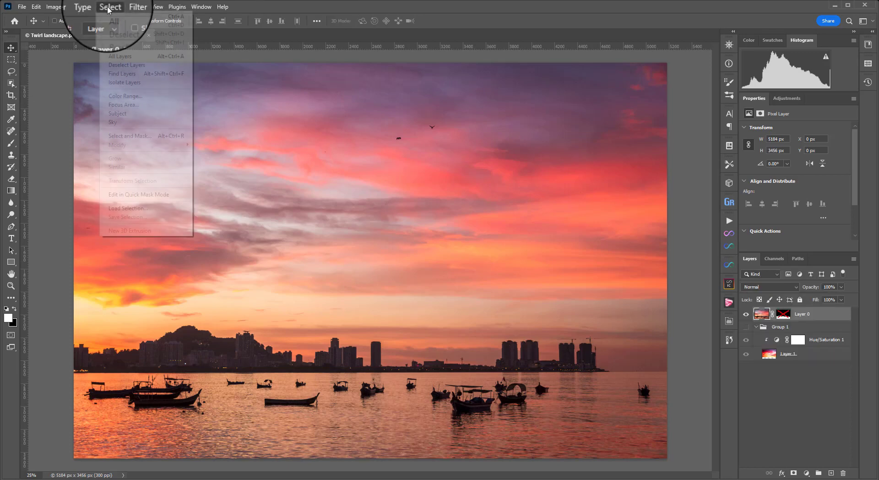
Select only the sunset sky and copy it onto a new Layer 2
left_click(118, 113)
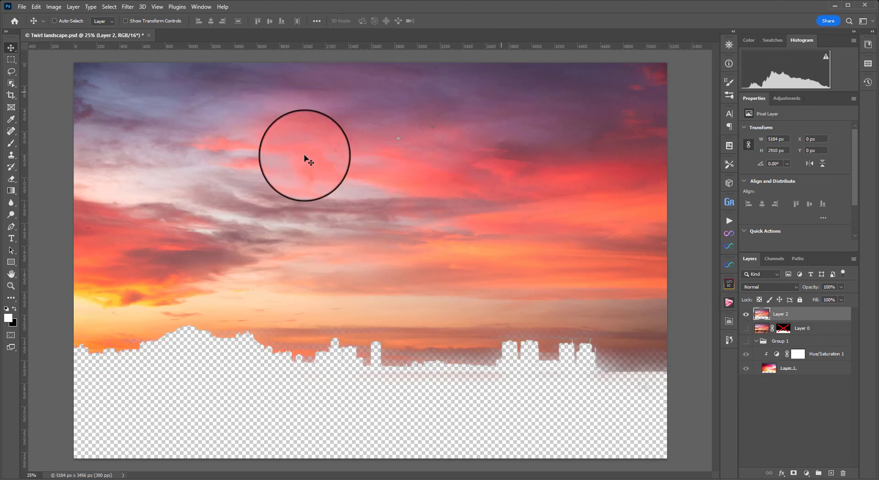
mouse_move(339, 27)
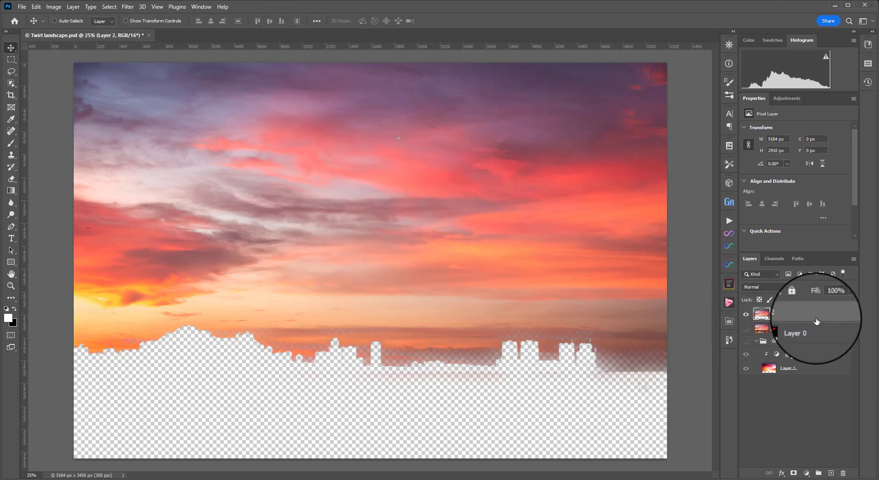
right_click(790, 313)
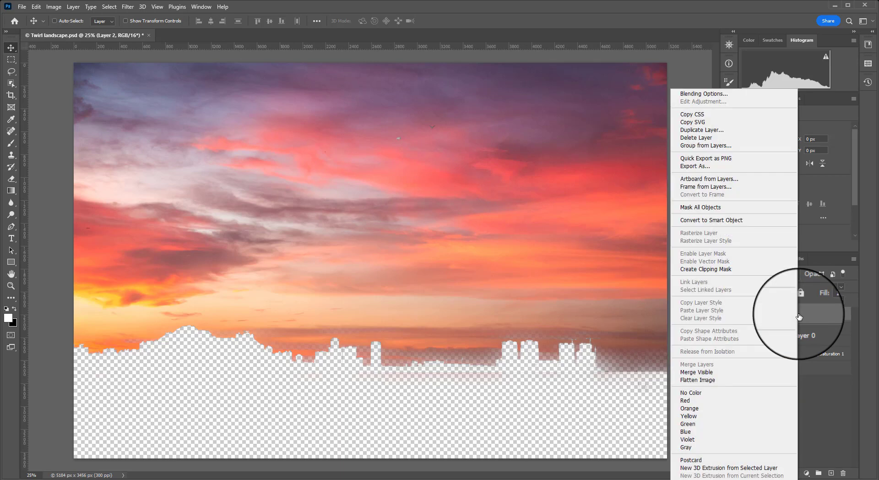
Duplicate Layer 2 into a new untitled document and return to the Twirl landscape document
left_click(701, 129)
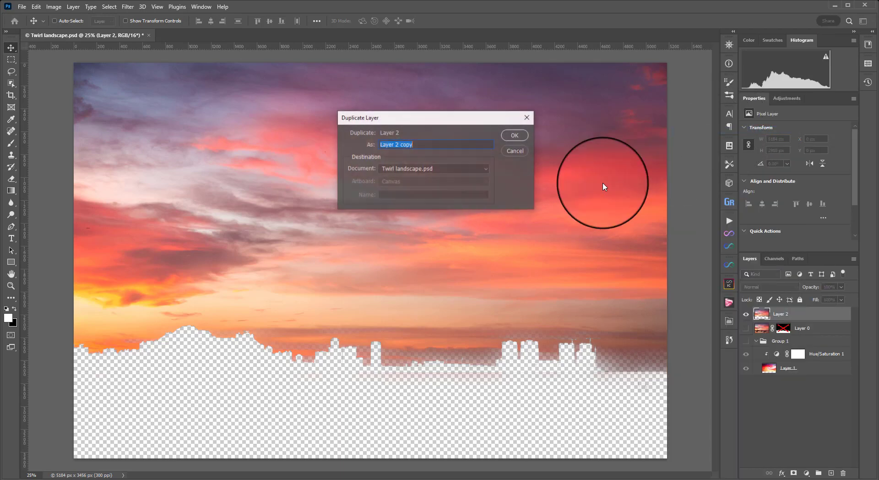
left_click(485, 168)
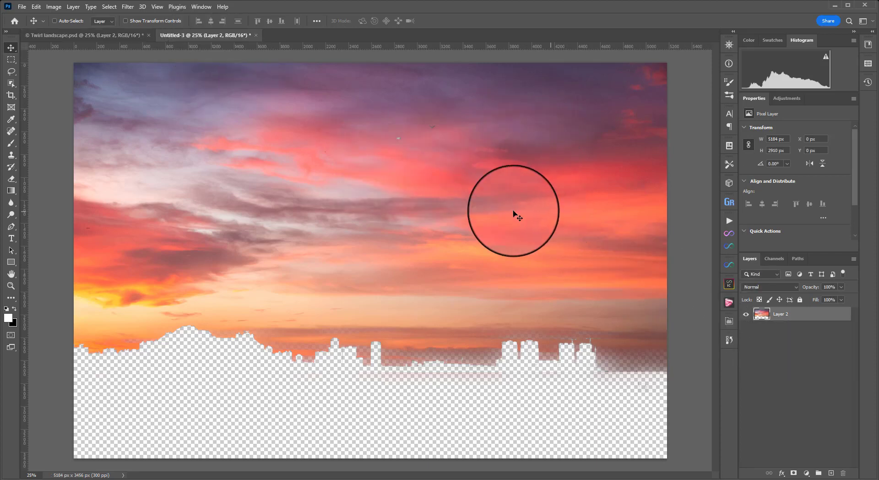
left_click(11, 95)
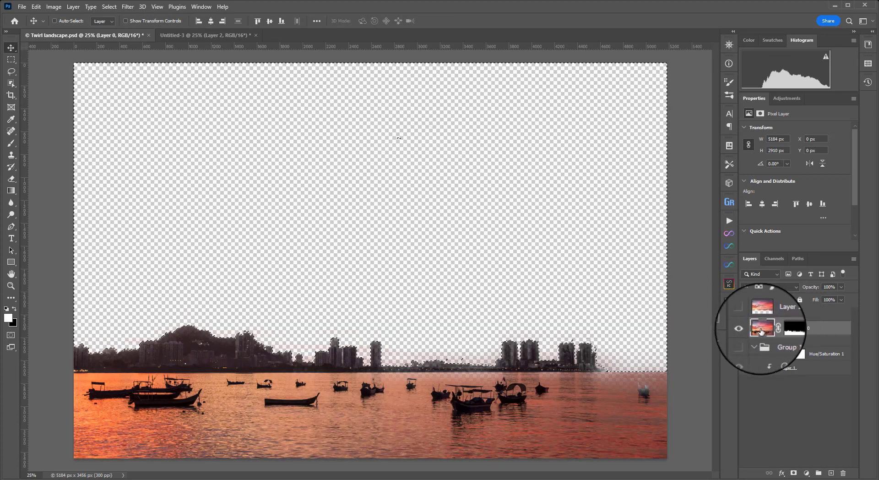
Select Layer 0's mask and make Group 1's swirling sky visible behind the skyline
left_click(791, 327)
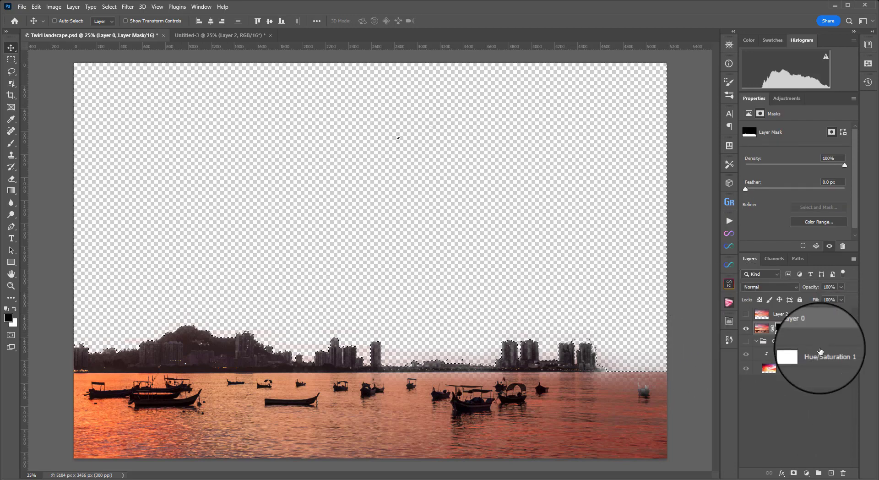
left_click(745, 327)
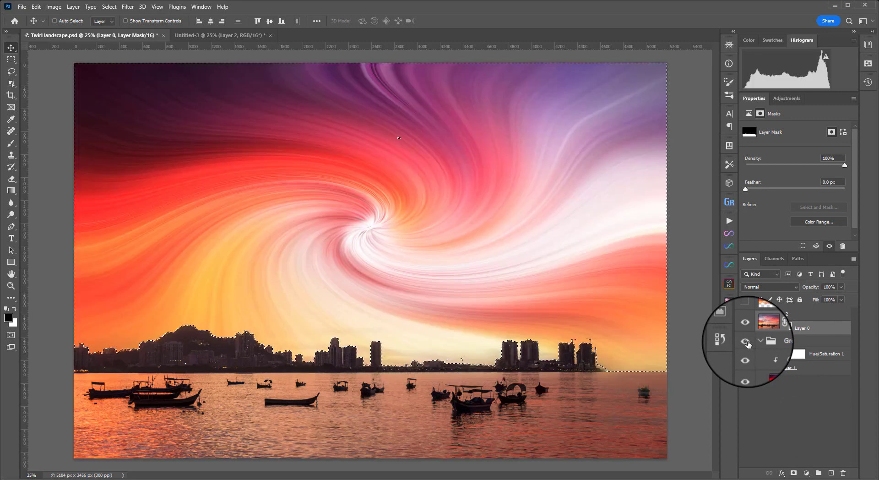